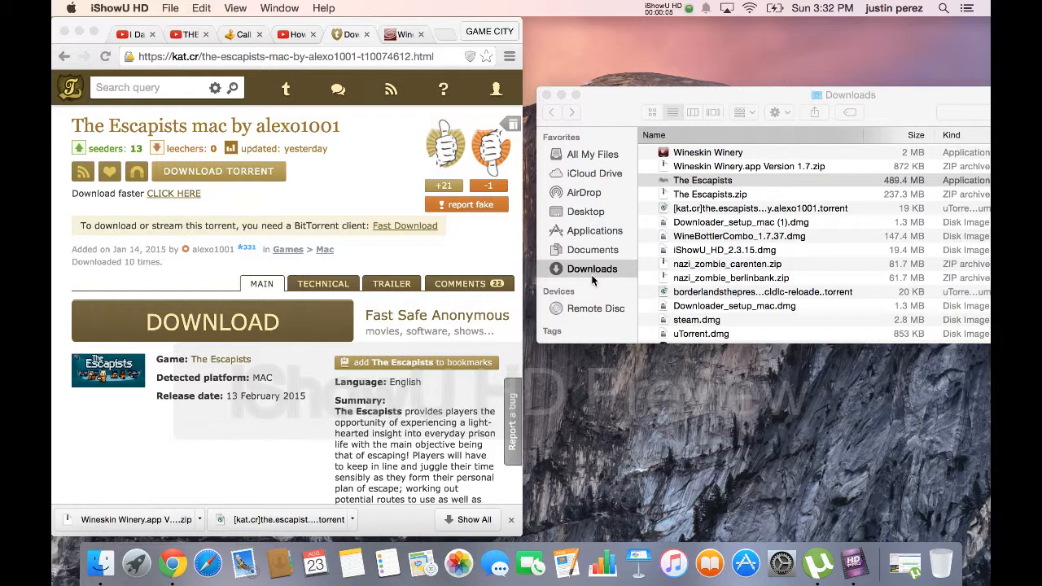
mouse_move(860, 545)
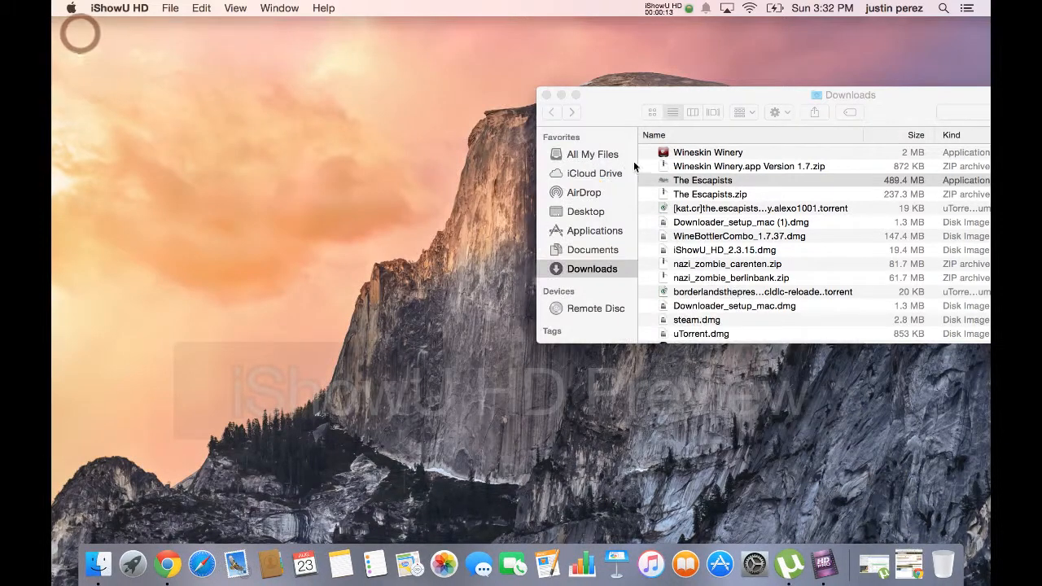
Step: Scroll around and bring the Downloads folder window forward
scroll("down", 3)
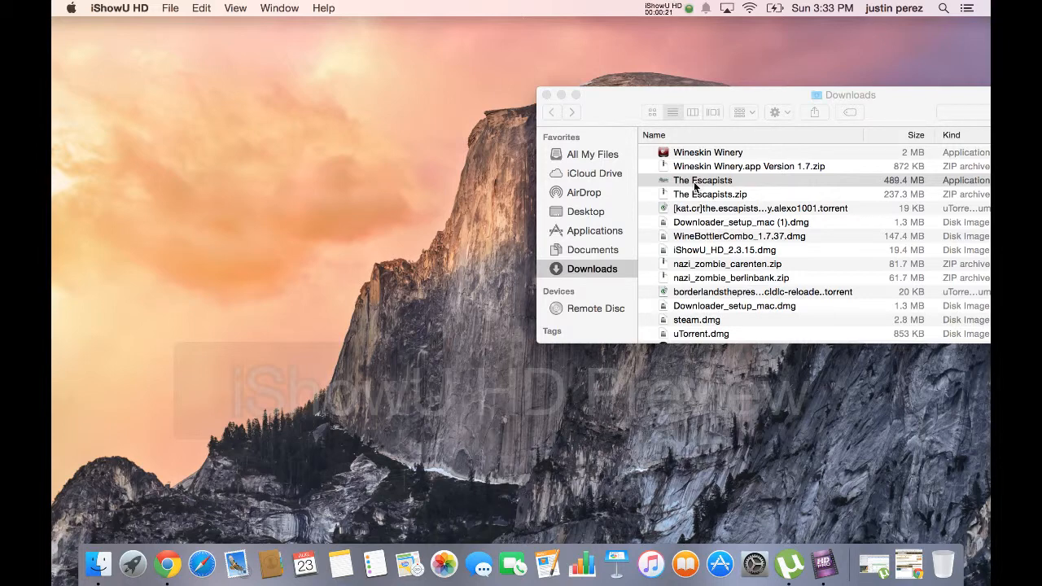
mouse_move(740, 236)
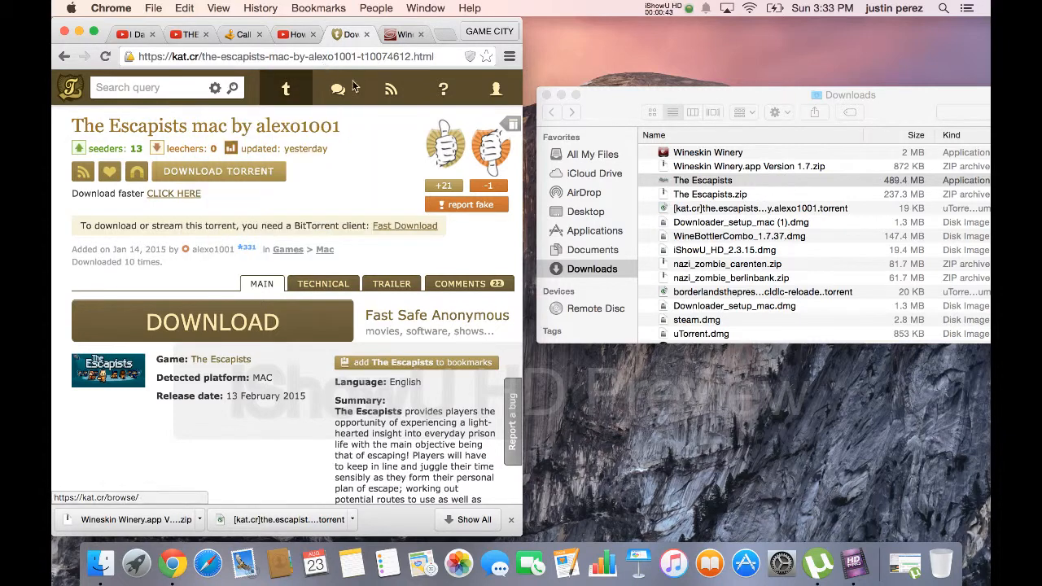
left_click(285, 88)
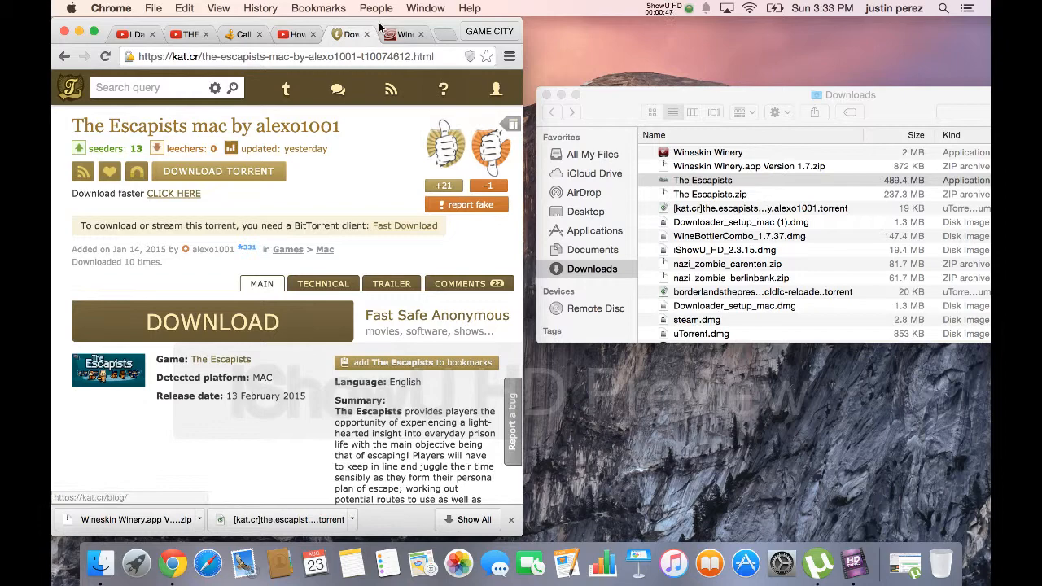
mouse_move(395, 34)
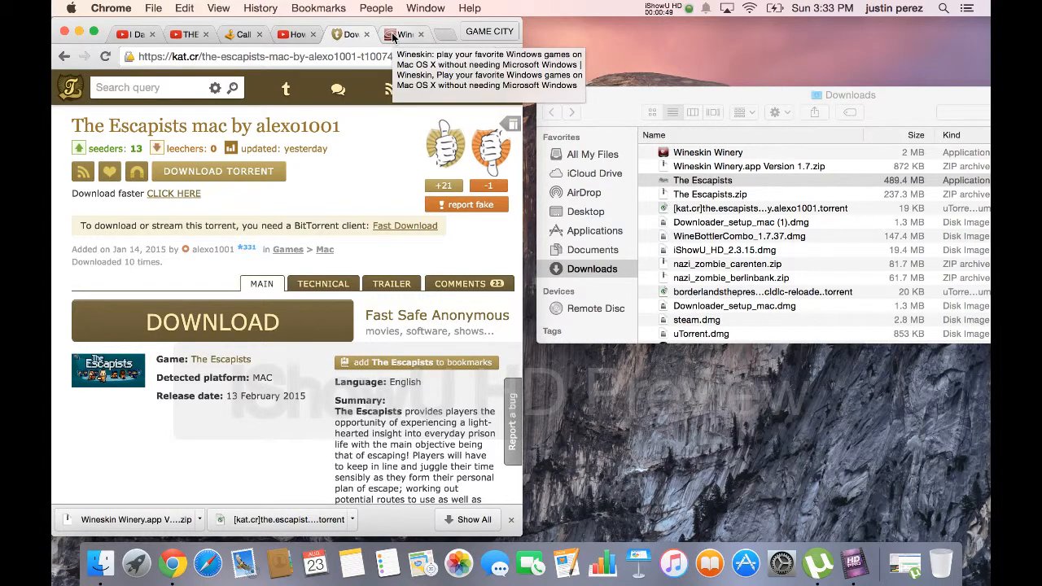
left_click(136, 561)
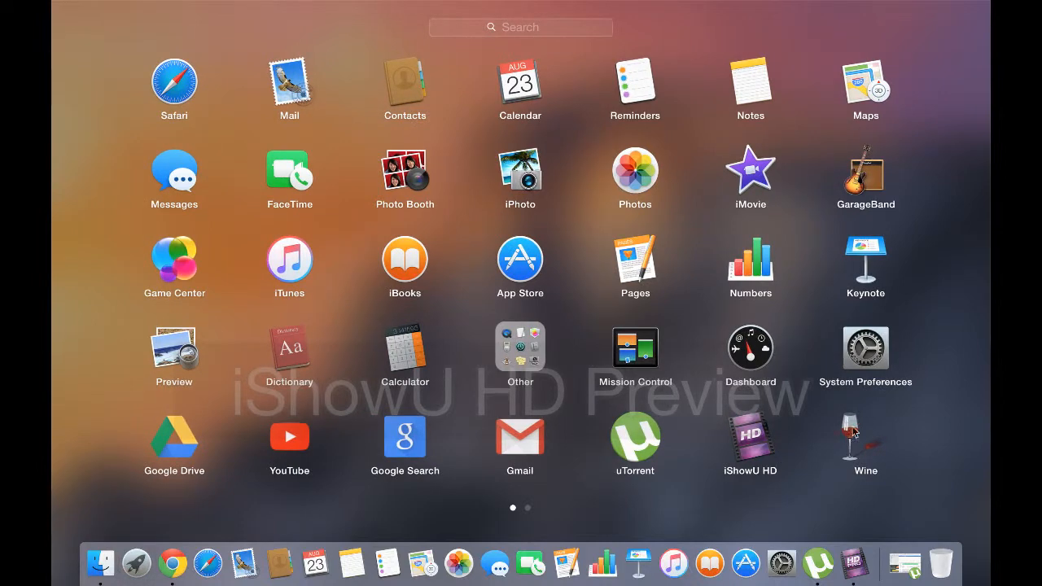
mouse_move(137, 556)
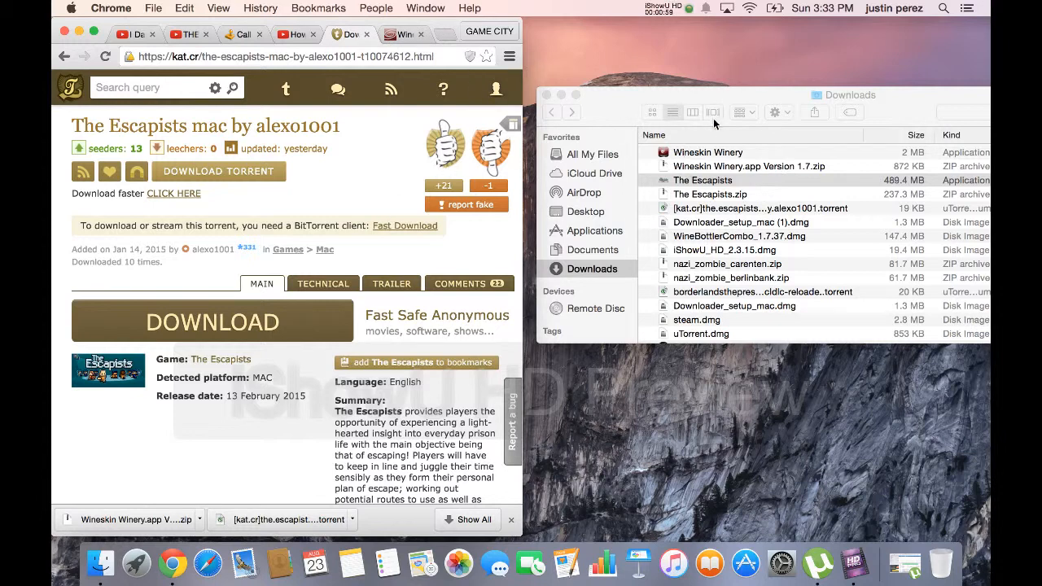
left_click(703, 180)
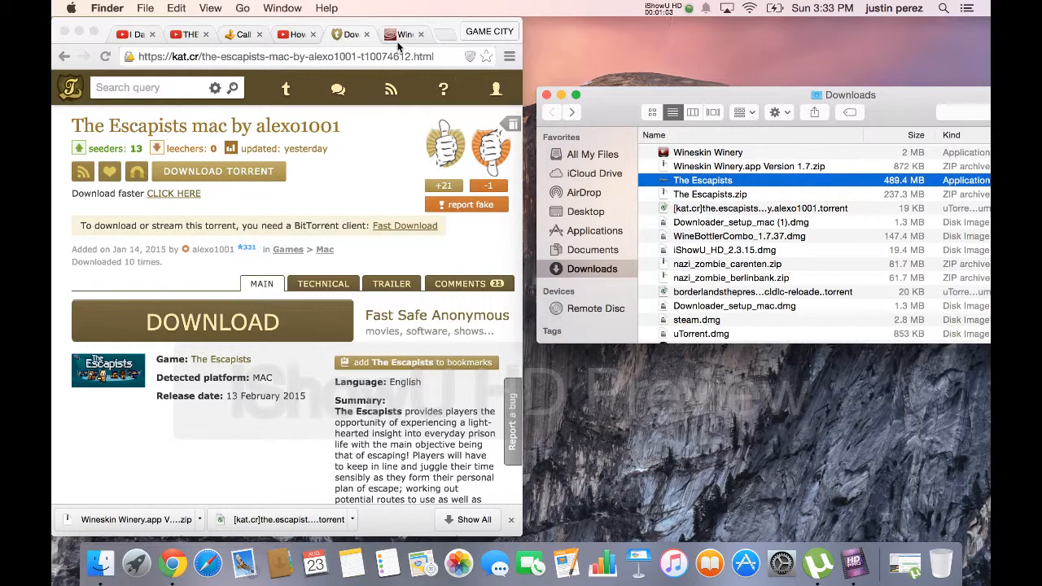
Step: Visit the Wineskin Winery downloads page, then open a new Google tab
left_click(405, 34)
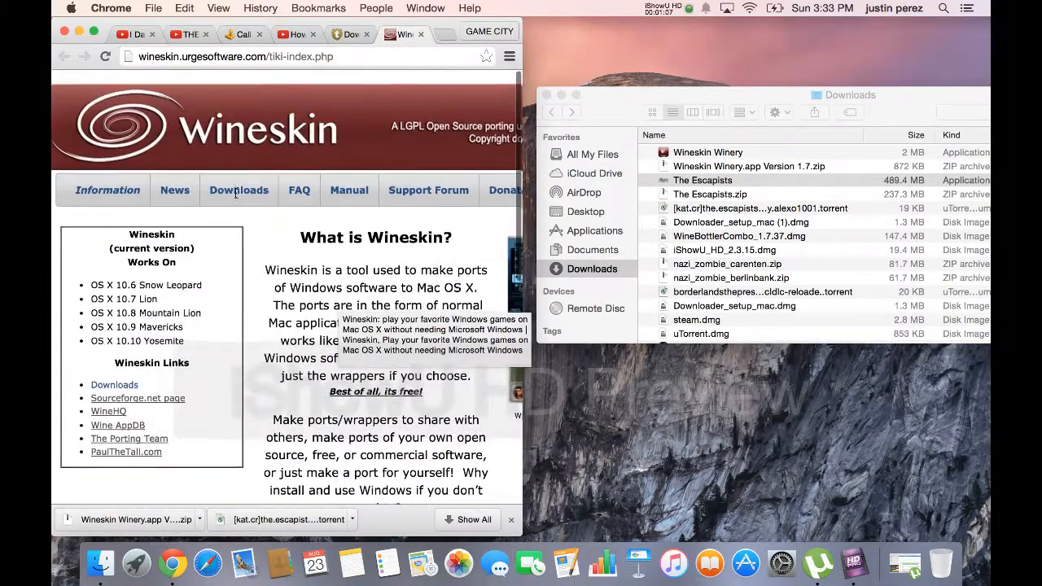
left_click(241, 190)
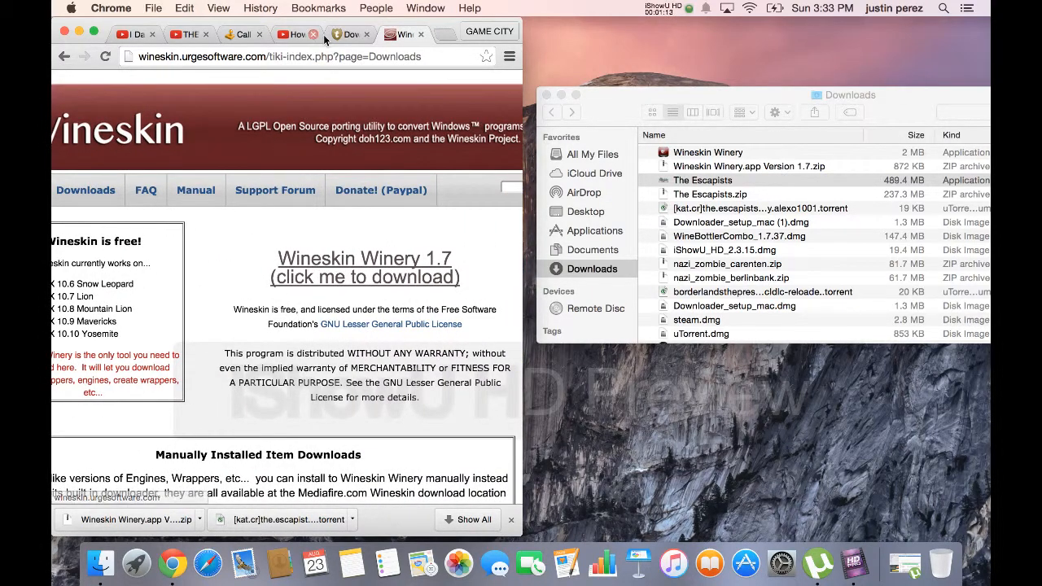
left_click(373, 34)
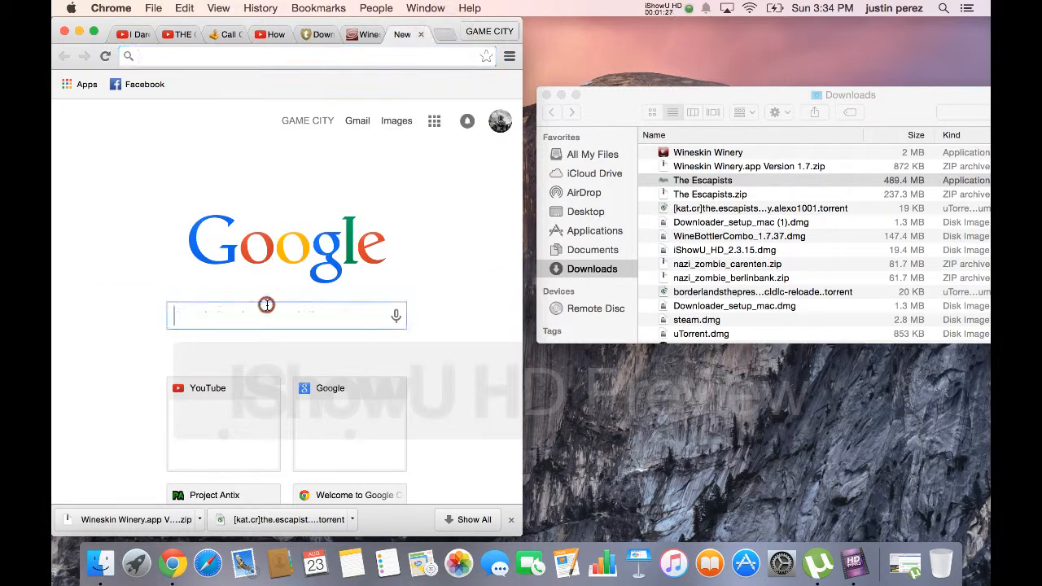
Step: Search Google for 'utorrent', then close the search results
type("utii")
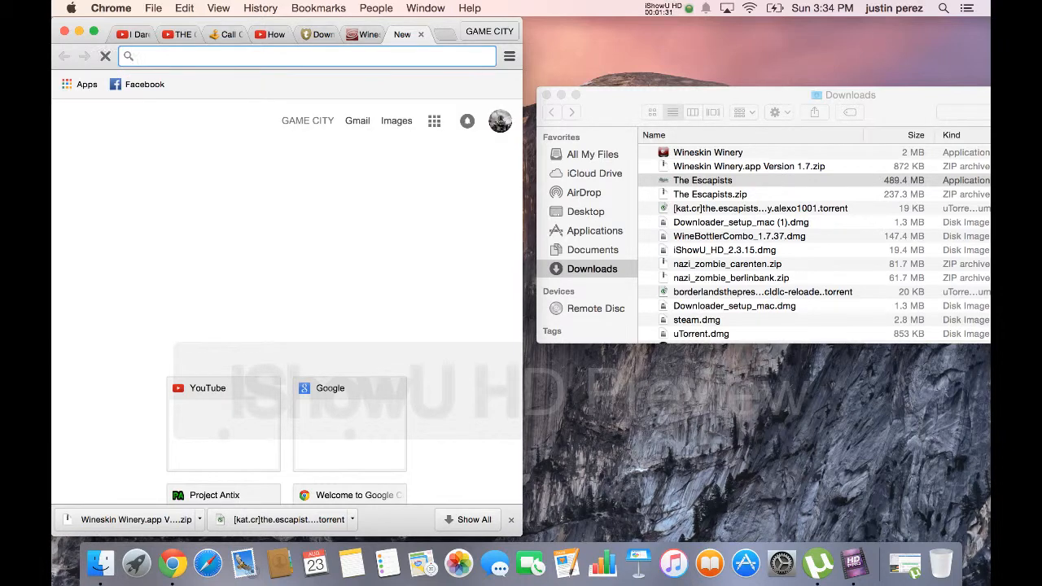
type("uti")
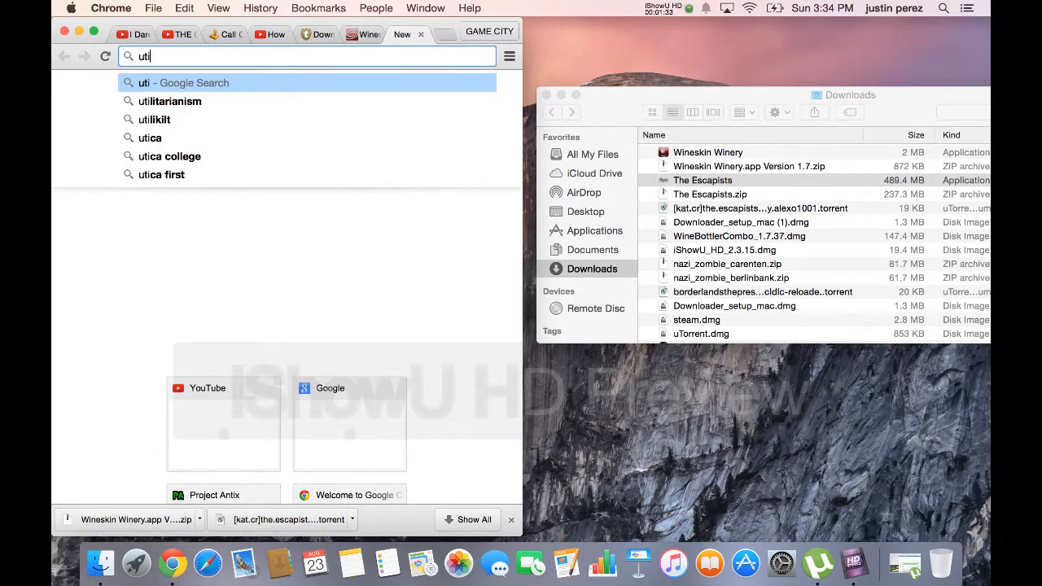
type("rronn")
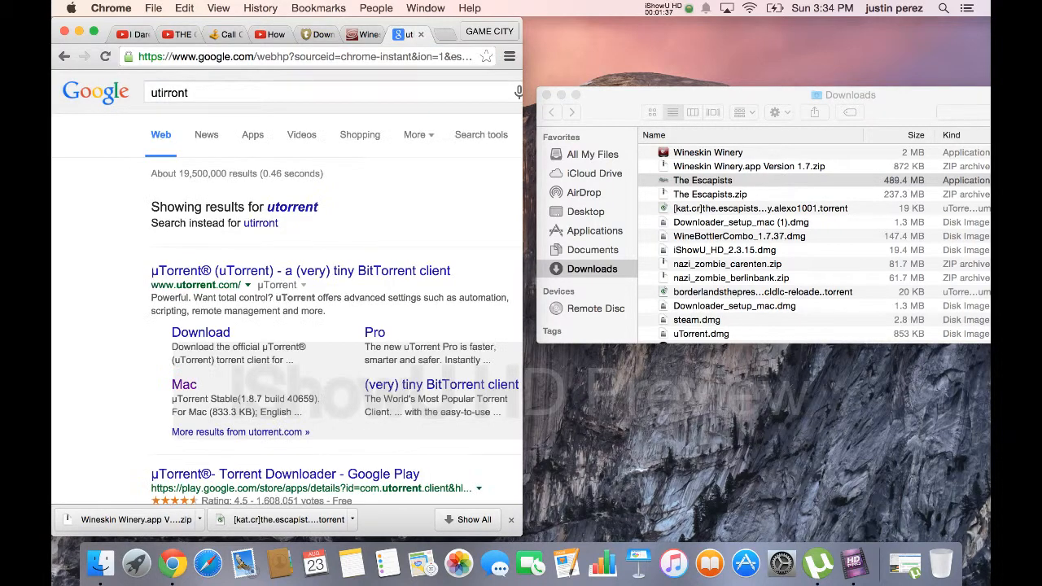
left_click(212, 271)
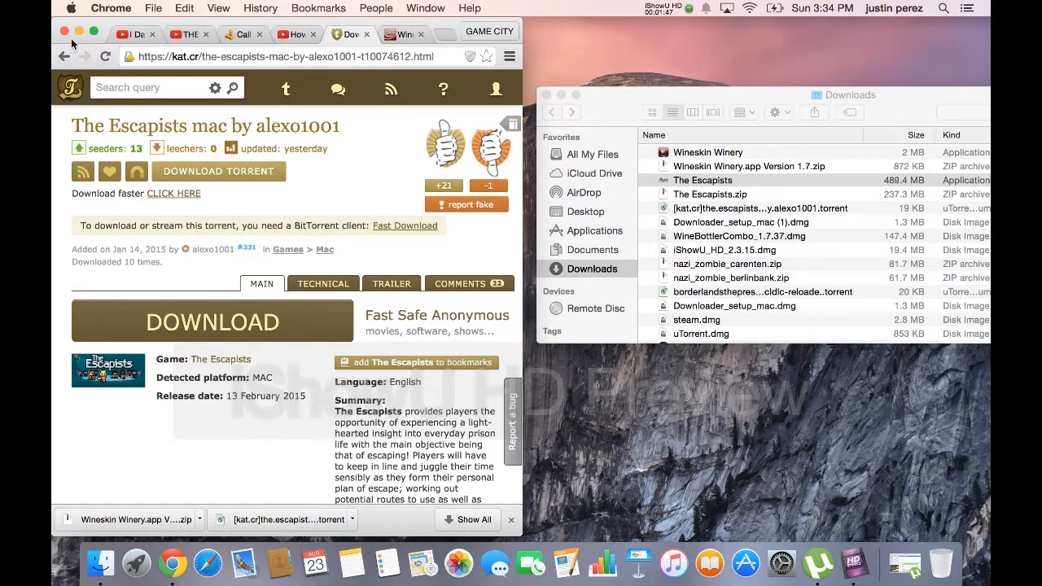
Step: Close Chrome and check in uTorrent that The Escapists finished downloading at 100%
left_click(62, 36)
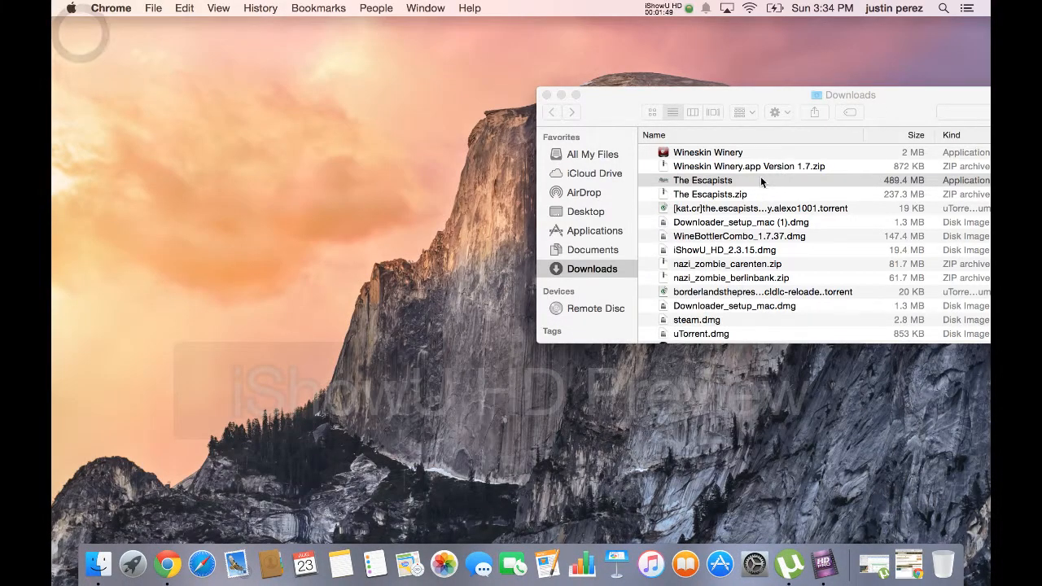
scroll("down", 3)
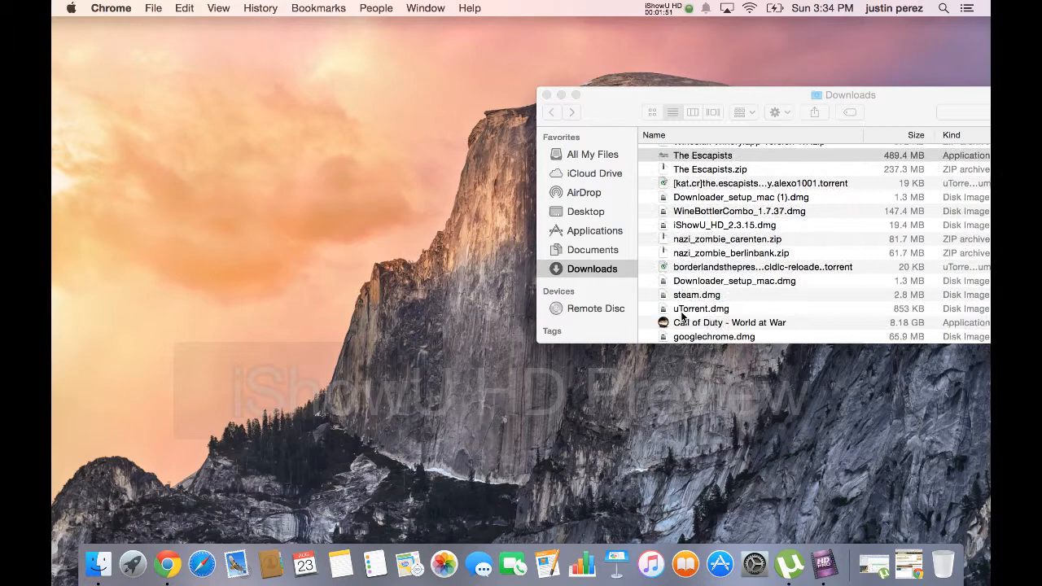
left_click(790, 563)
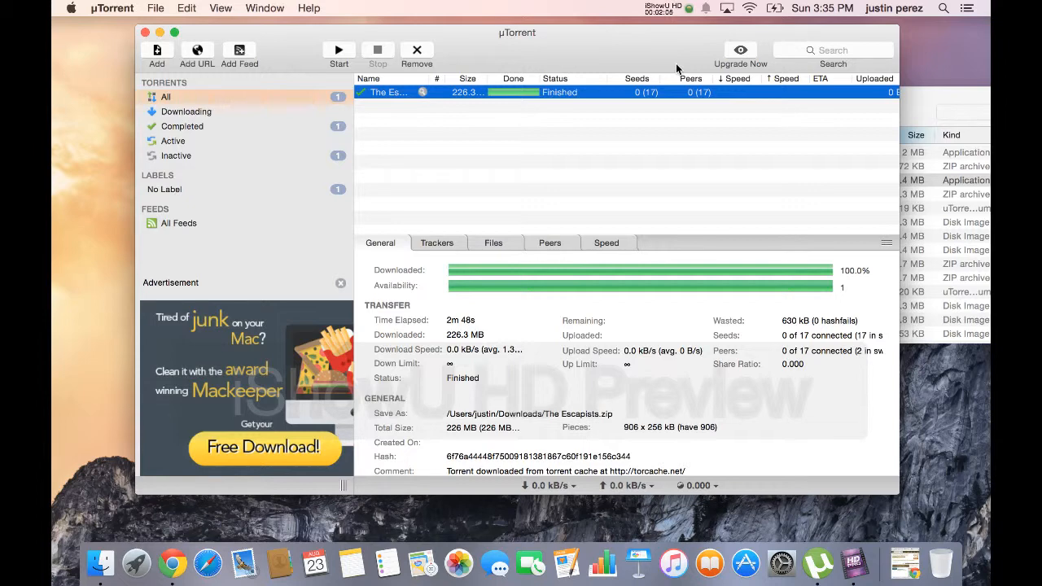
mouse_move(407, 114)
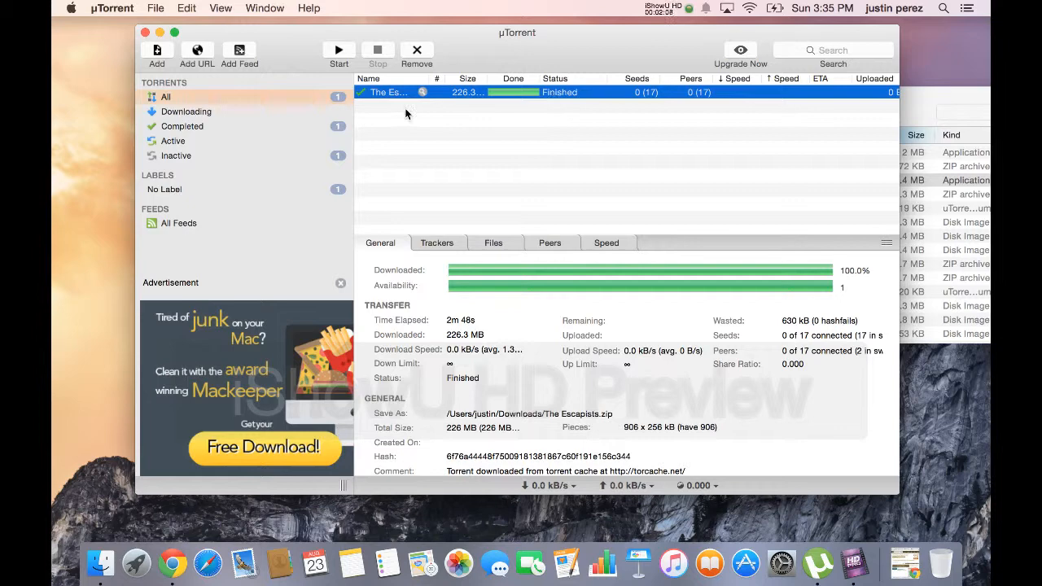
mouse_move(462, 98)
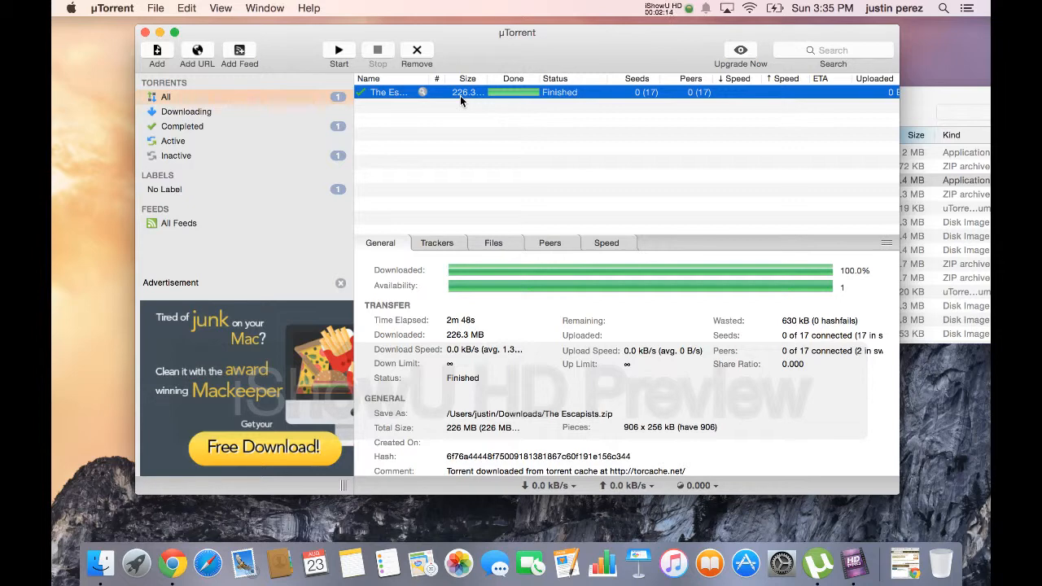
mouse_move(293, 80)
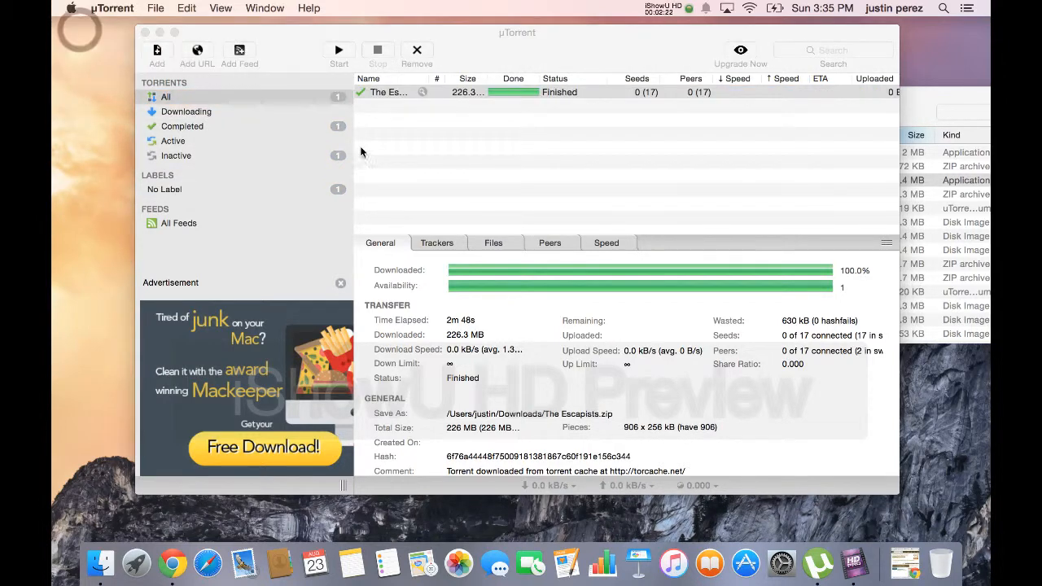
Step: Show About This Mac, which reports OS X Yosemite 10.10.5 on a 13-inch MacBook Pro
left_click(75, 7)
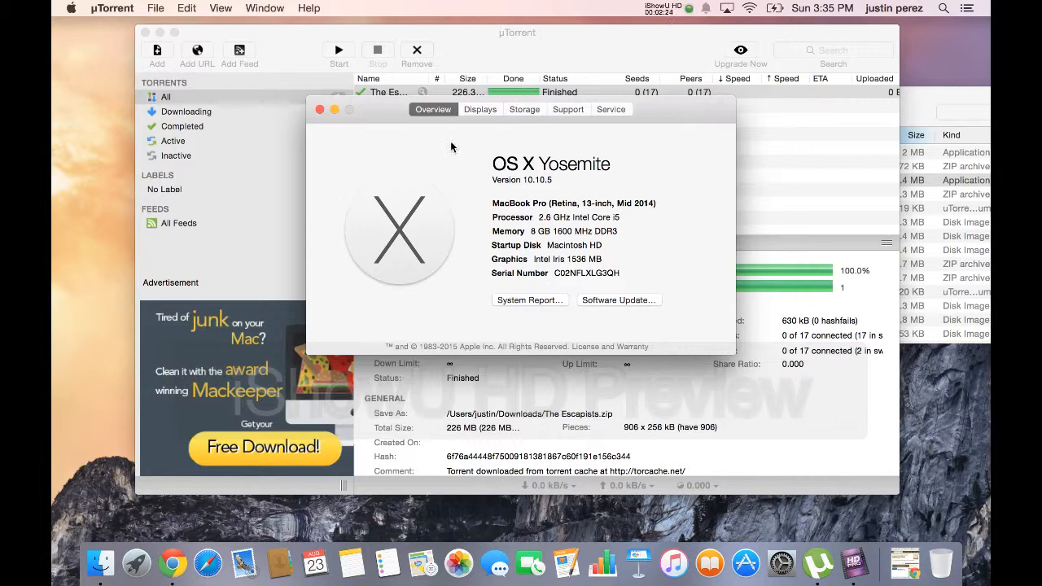
mouse_move(489, 226)
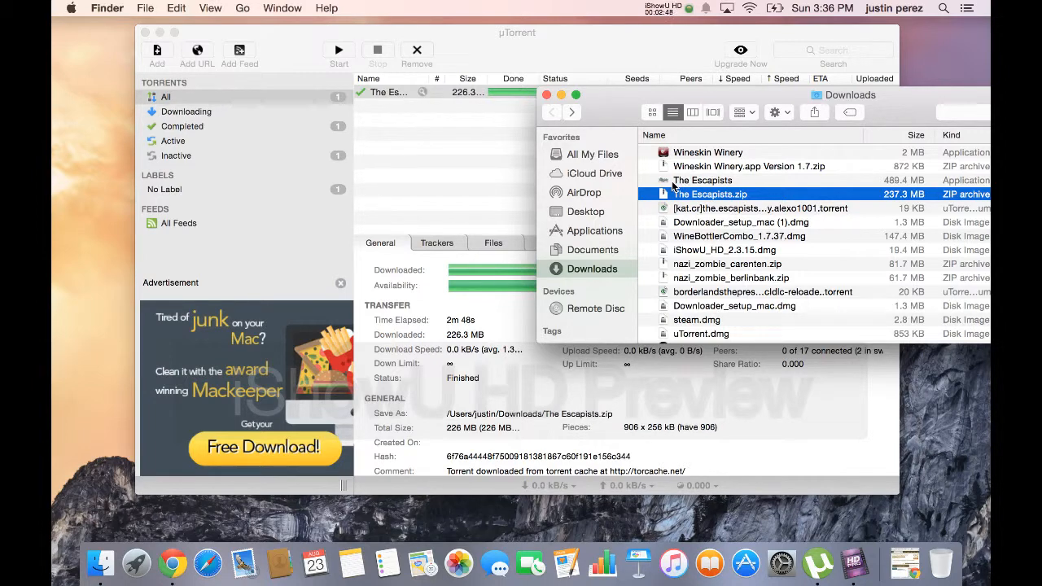
left_click(703, 180)
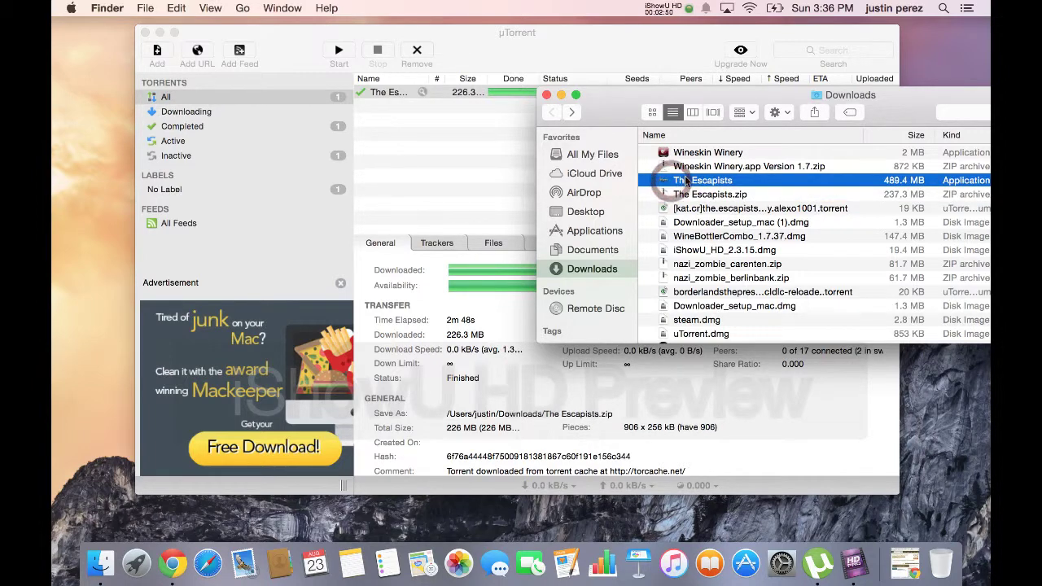
left_click(707, 152)
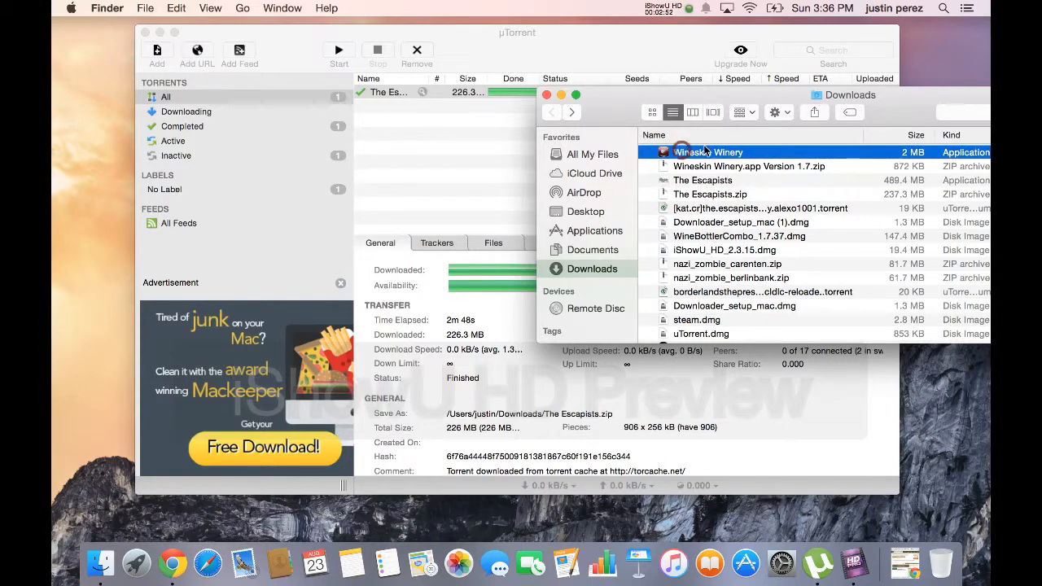
mouse_move(672, 182)
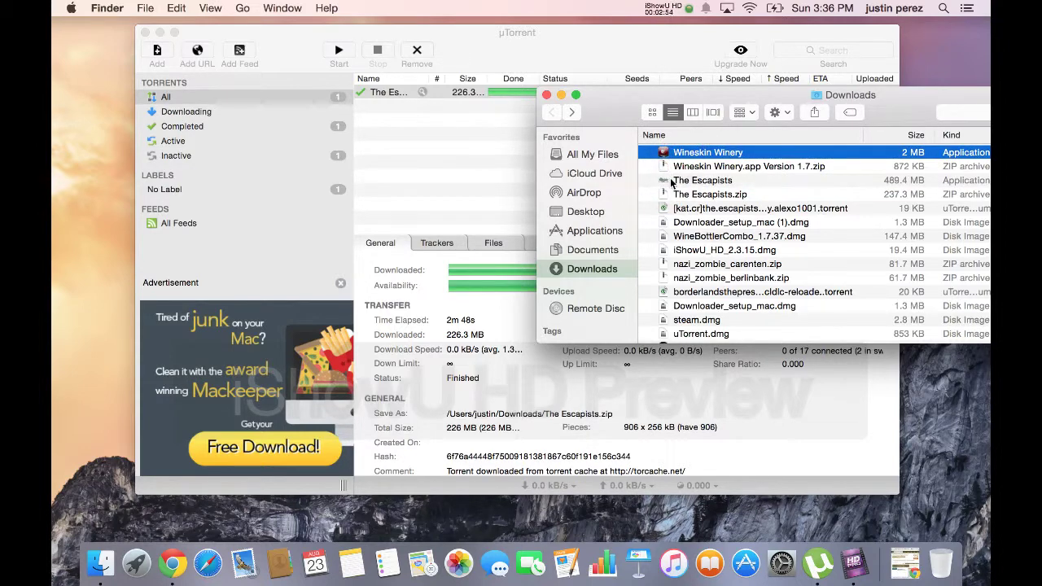
right_click(702, 179)
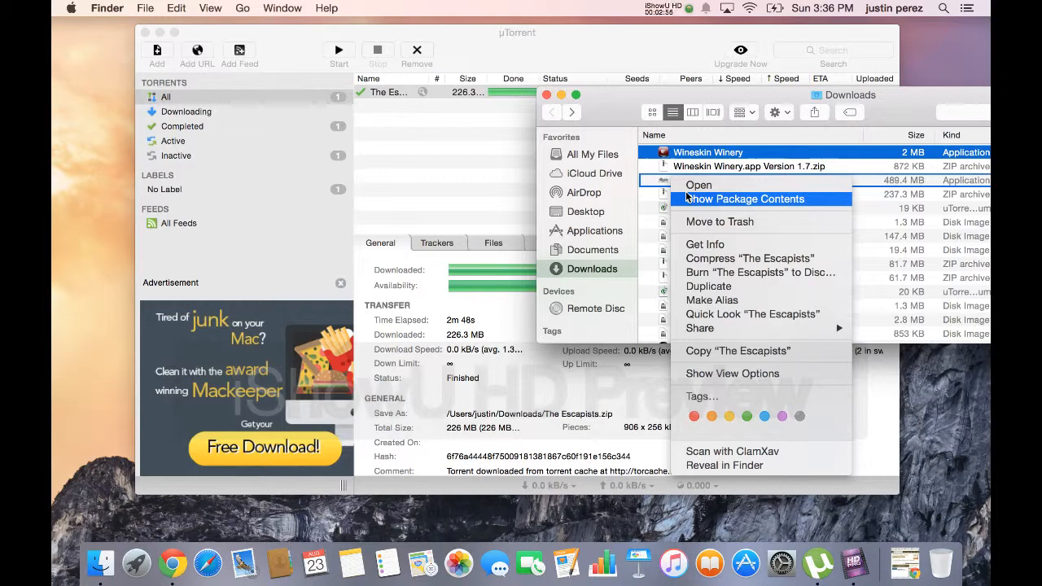
left_click(745, 199)
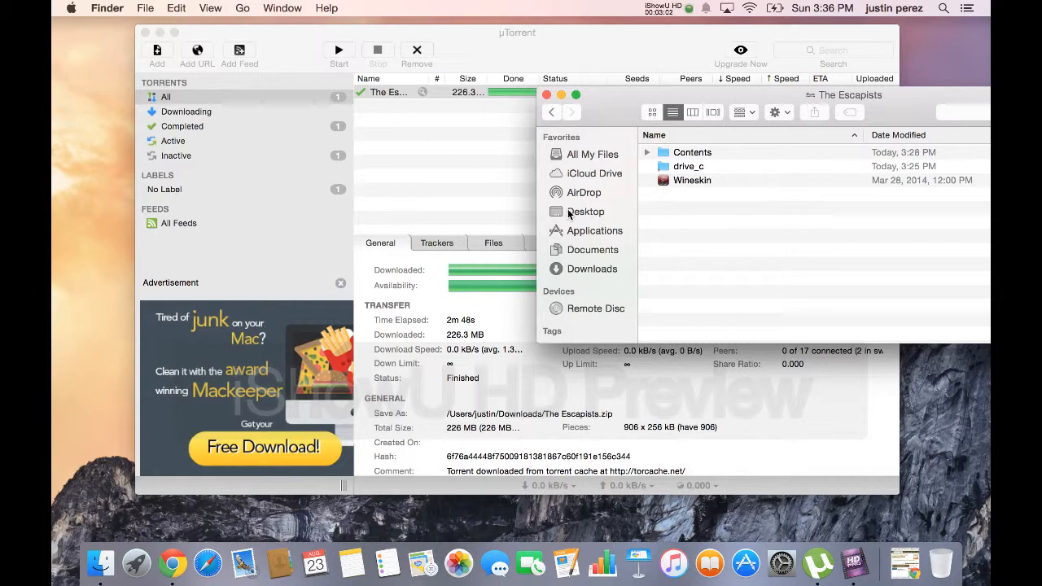
left_click(594, 230)
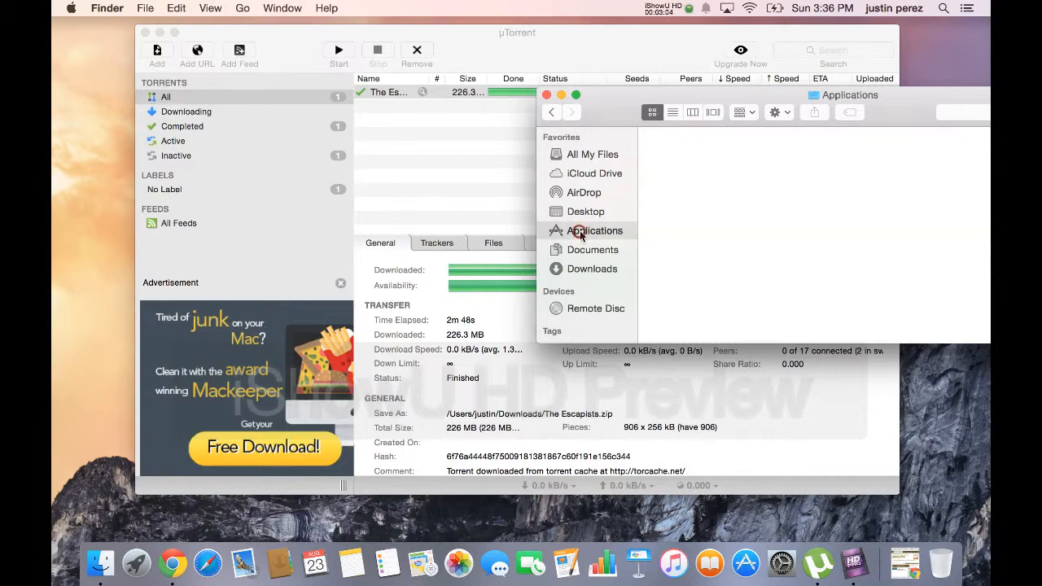
left_click(589, 269)
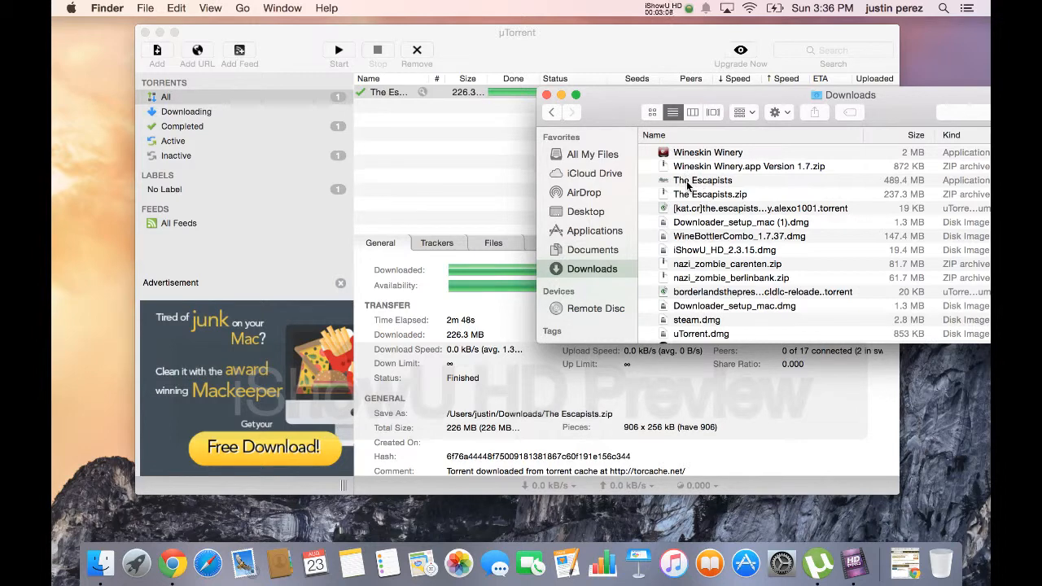
mouse_move(674, 173)
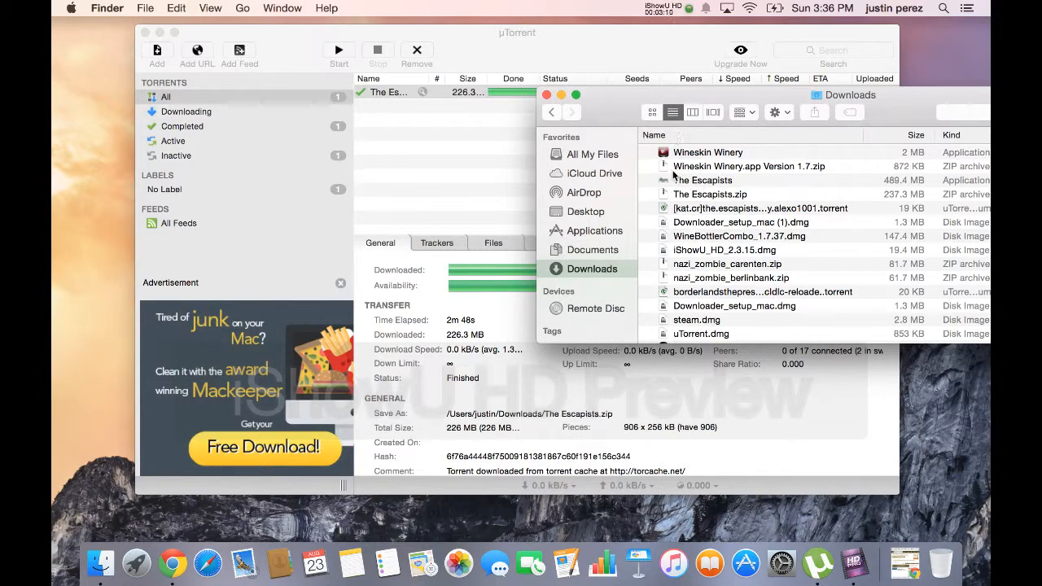
mouse_move(137, 564)
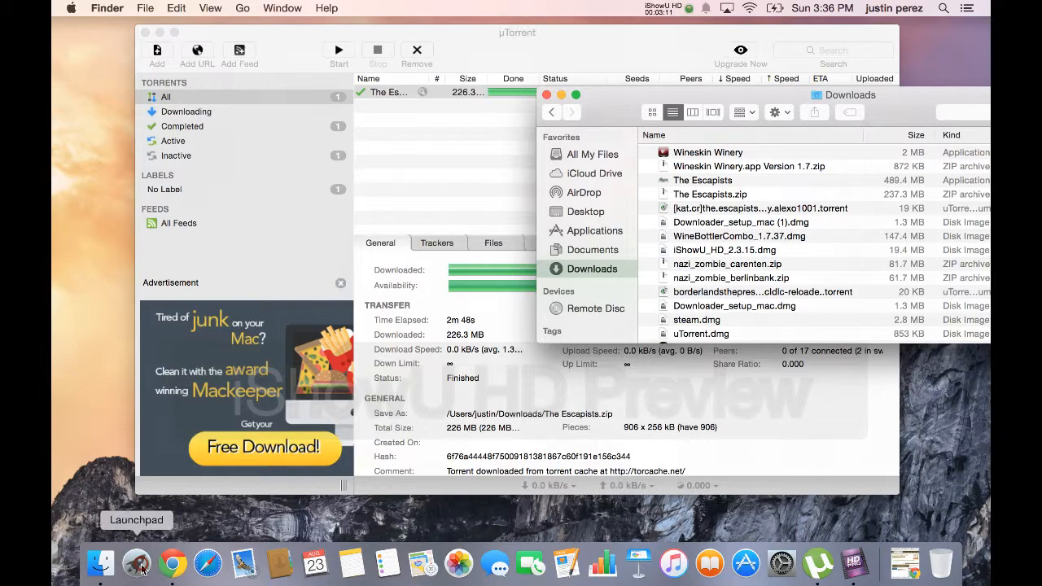
Step: Browse Launchpad's app pages, then view the empty Trash in Finder
left_click(135, 563)
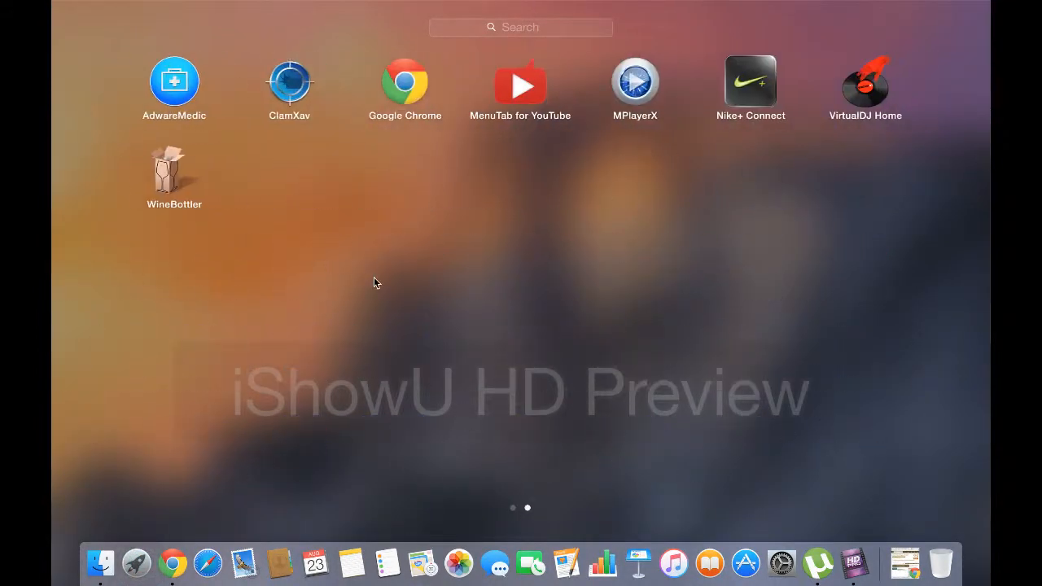
mouse_move(492, 571)
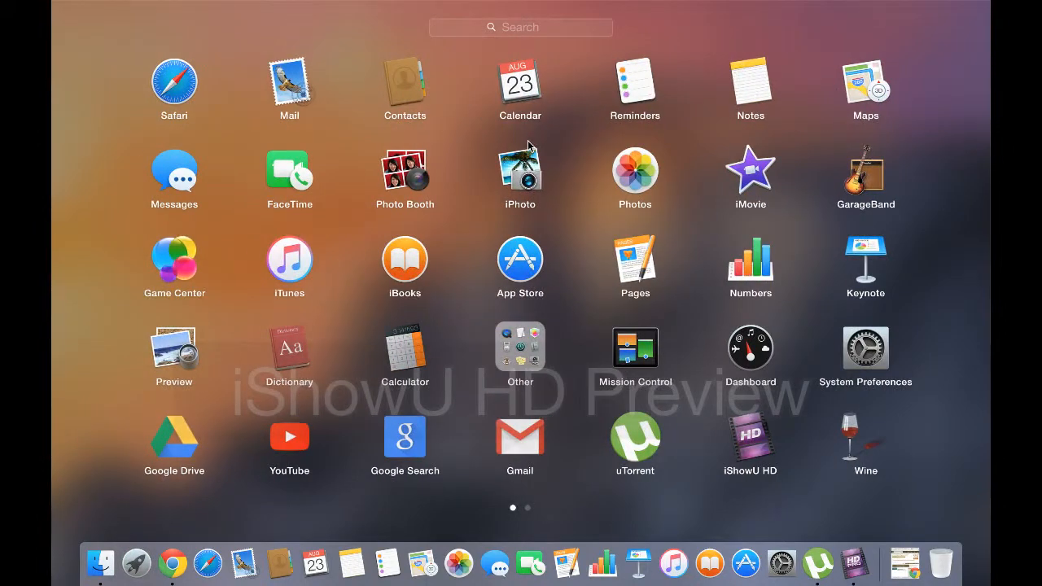
left_click(529, 506)
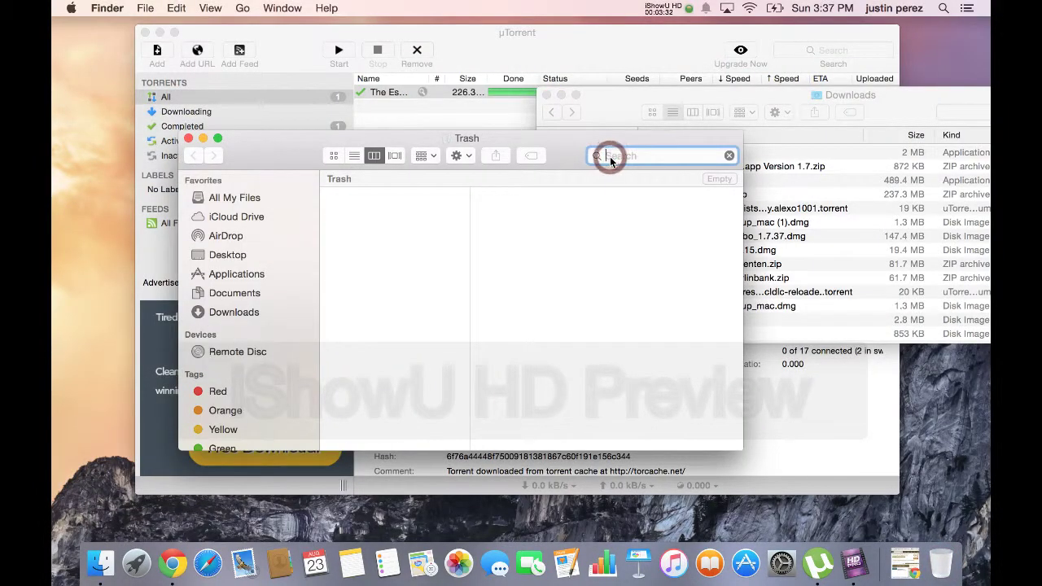
Step: Search Finder for 'call' and drag Call of Duty - World at War onto Launchpad
type("call")
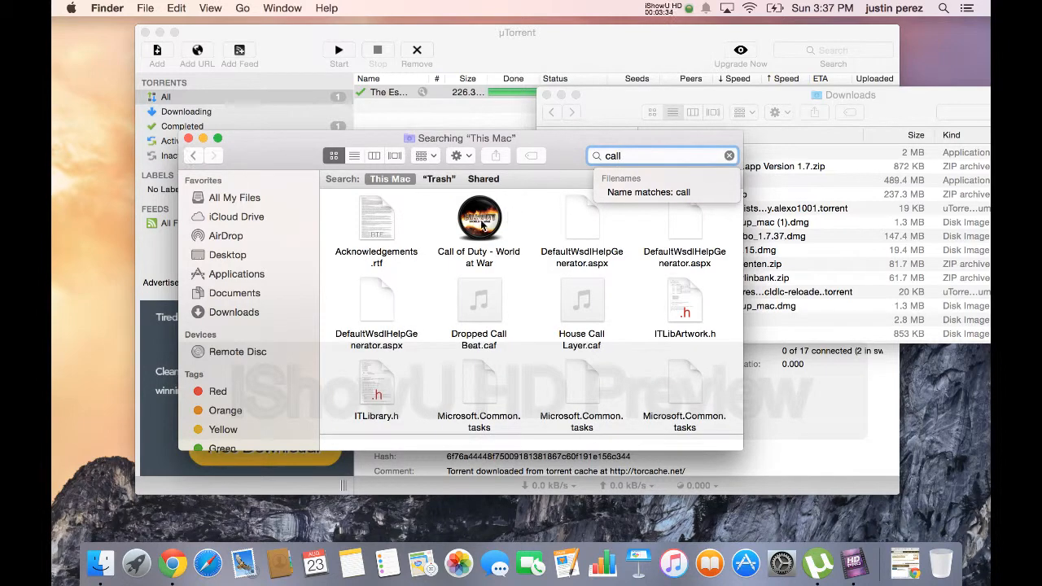
left_click(478, 217)
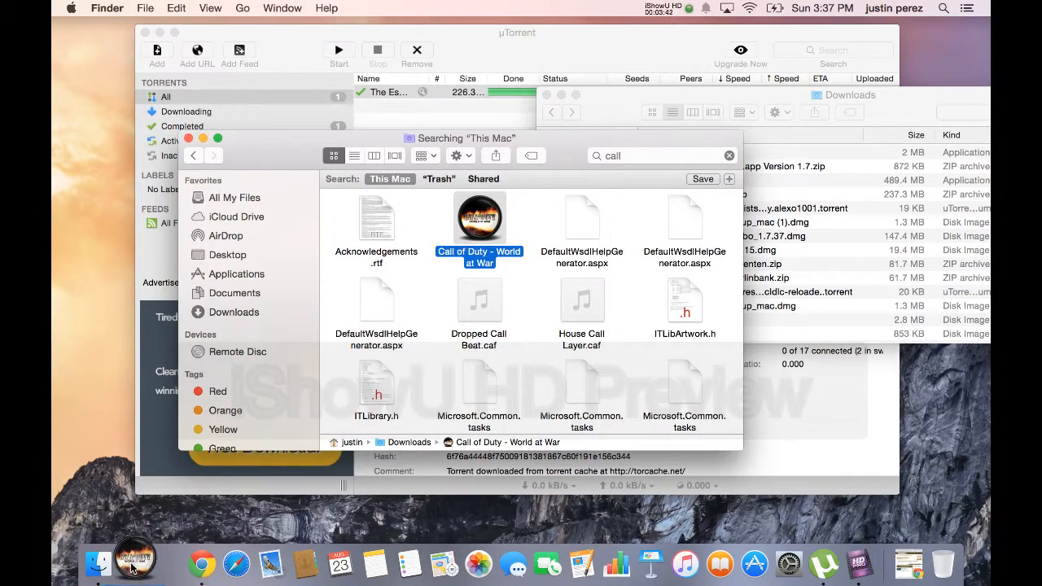
left_click_drag(480, 220, 356, 338)
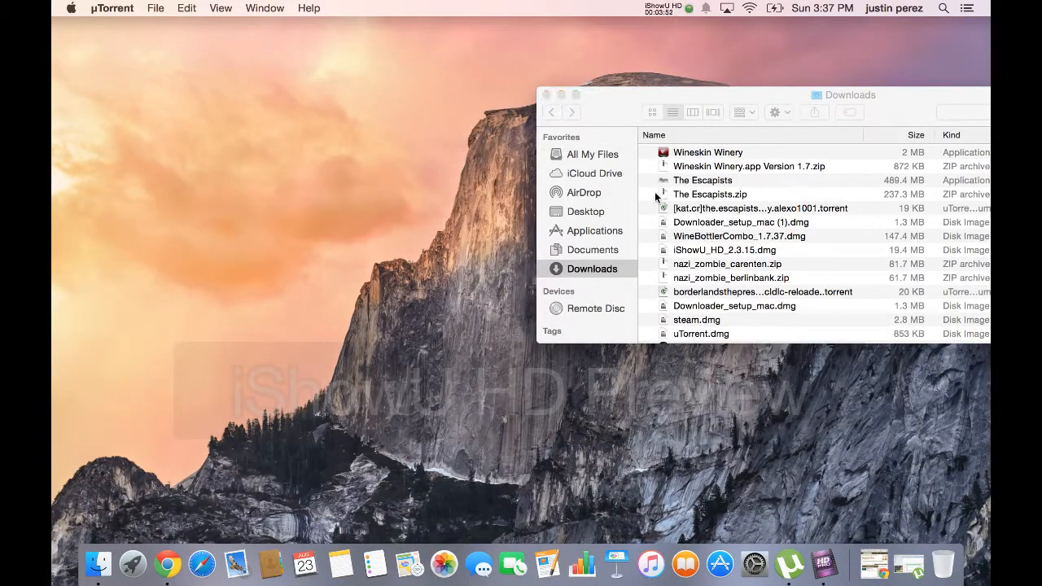
mouse_move(553, 105)
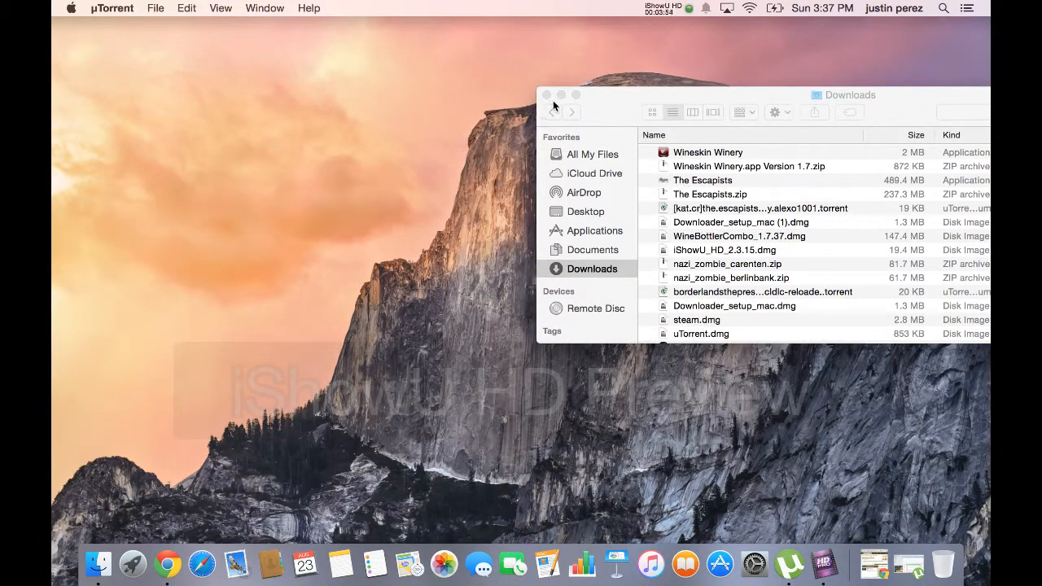
Step: Drop Call of Duty onto The Escapists to form the 'games' folder, then exit Launchpad
left_click(129, 574)
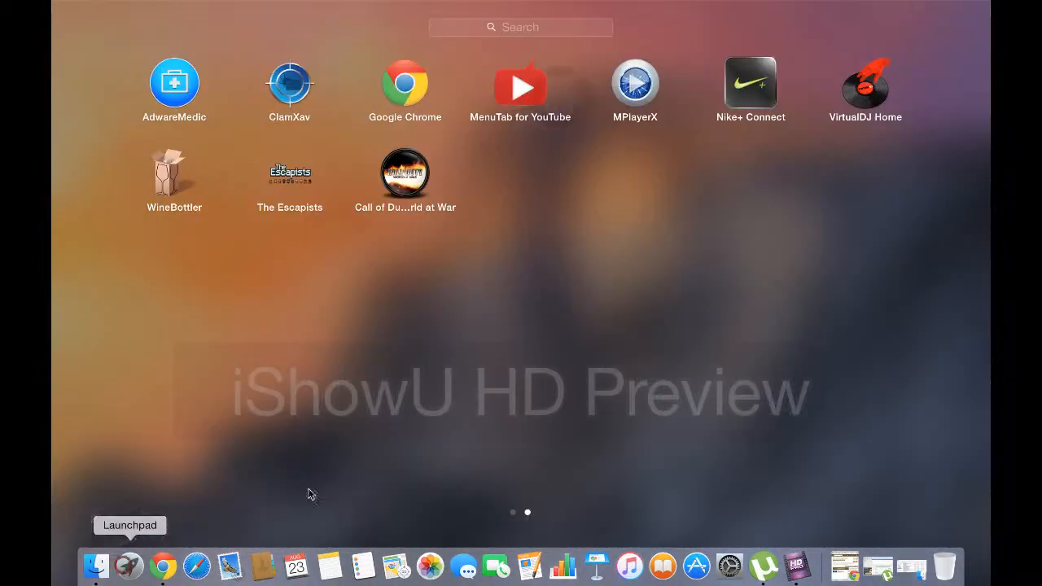
mouse_move(372, 158)
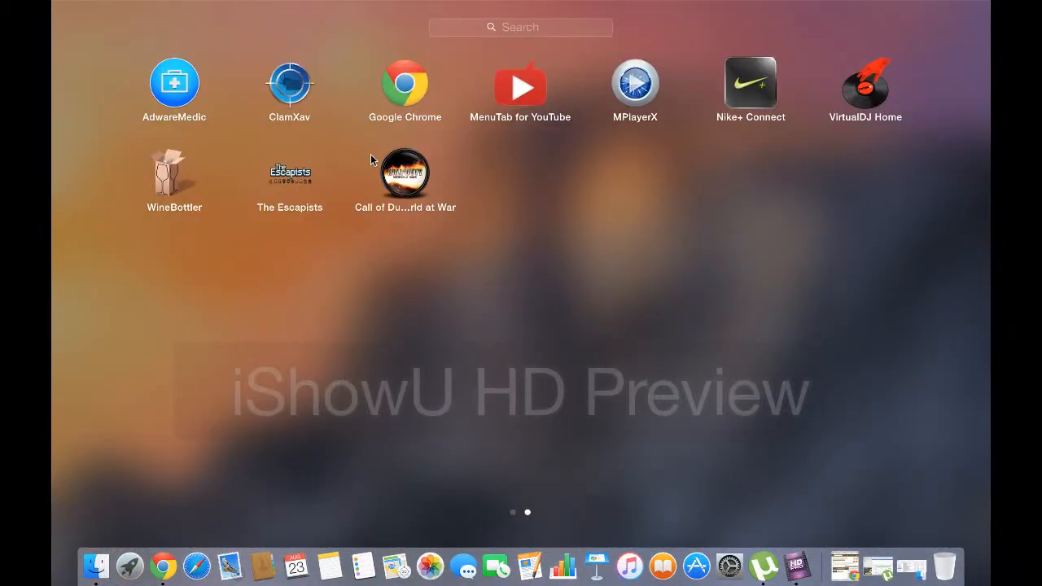
mouse_move(413, 159)
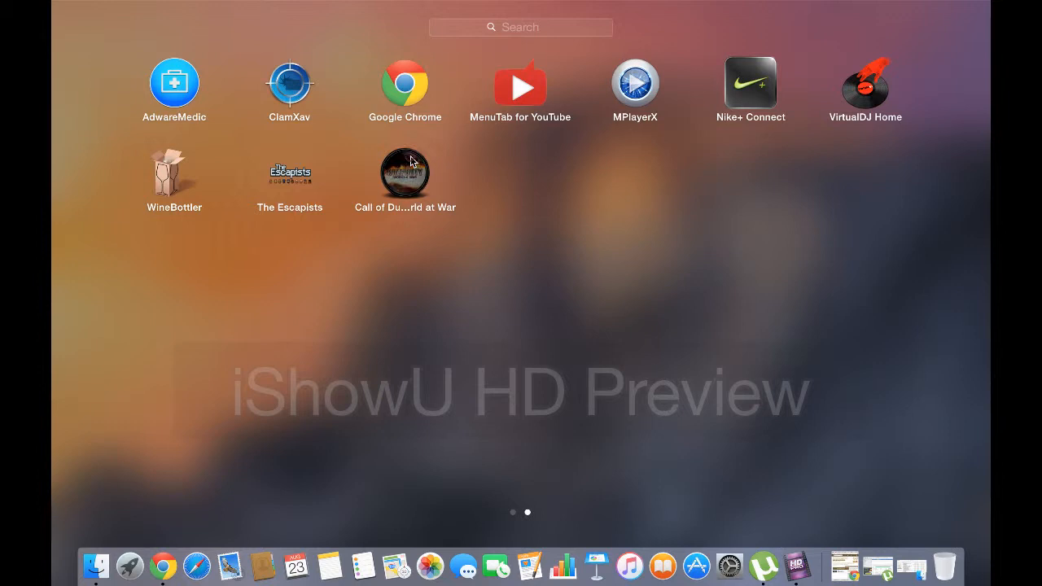
left_click_drag(289, 171, 386, 179)
type("games")
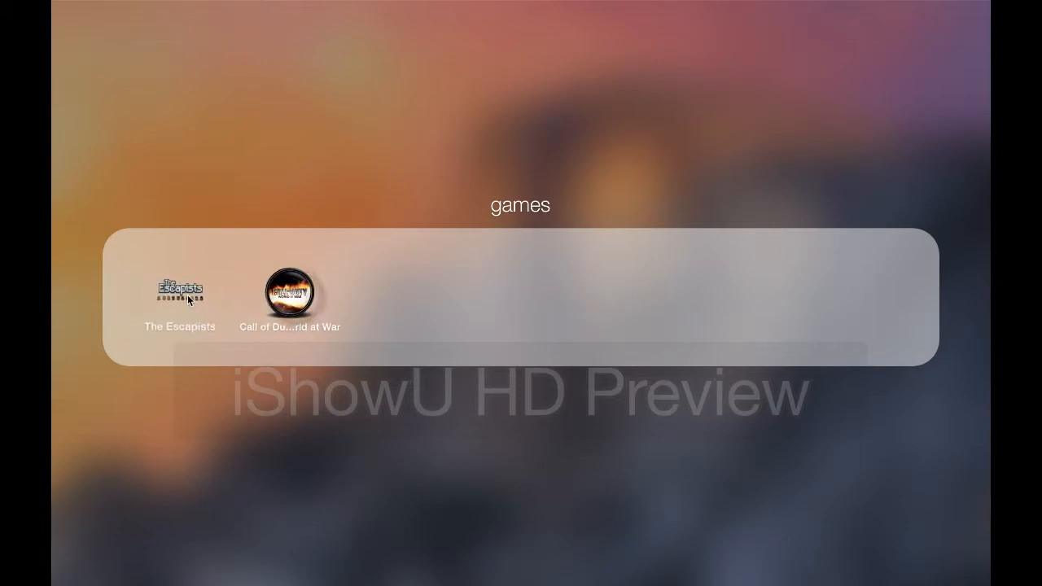
left_click(179, 293)
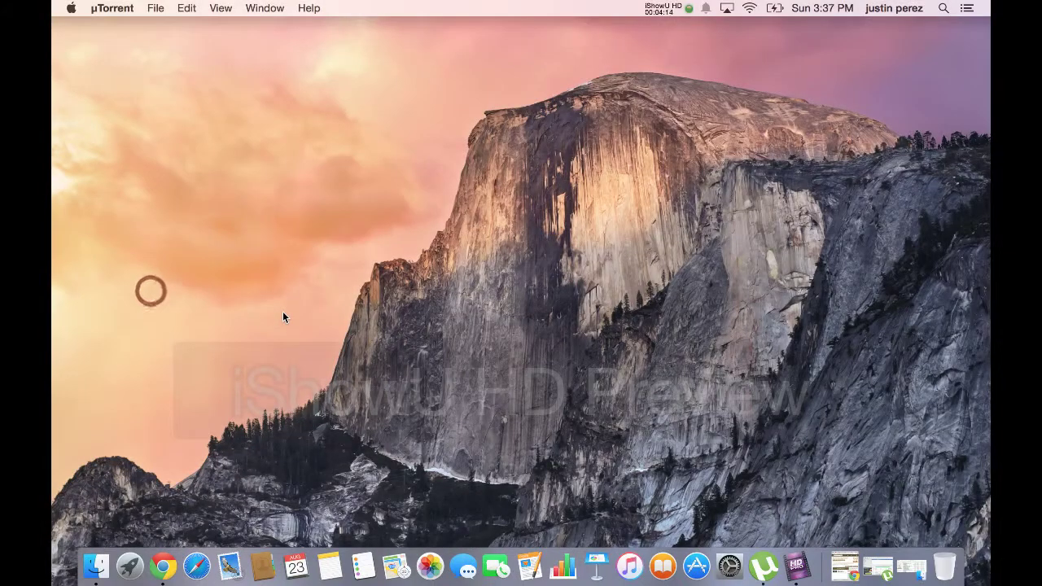
mouse_move(658, 423)
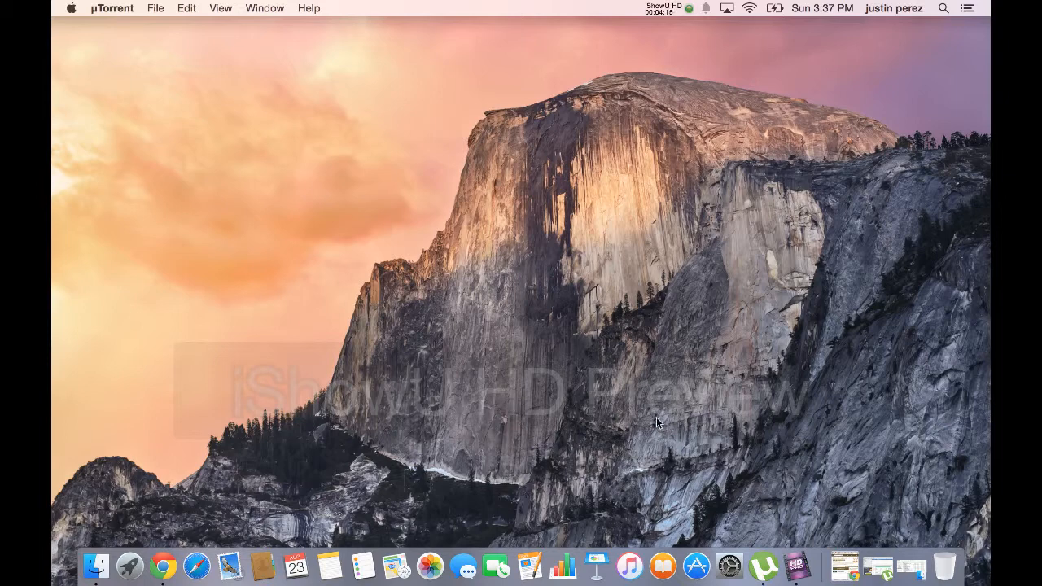
mouse_move(523, 245)
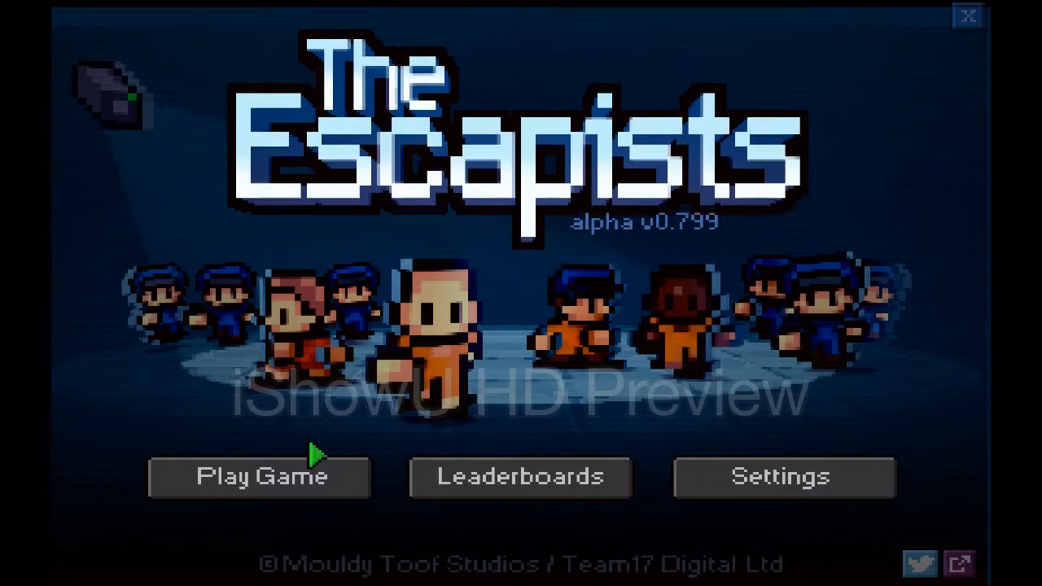
Step: Start a new game in the first empty slot with a hooded inmate named 'bob'
left_click(258, 477)
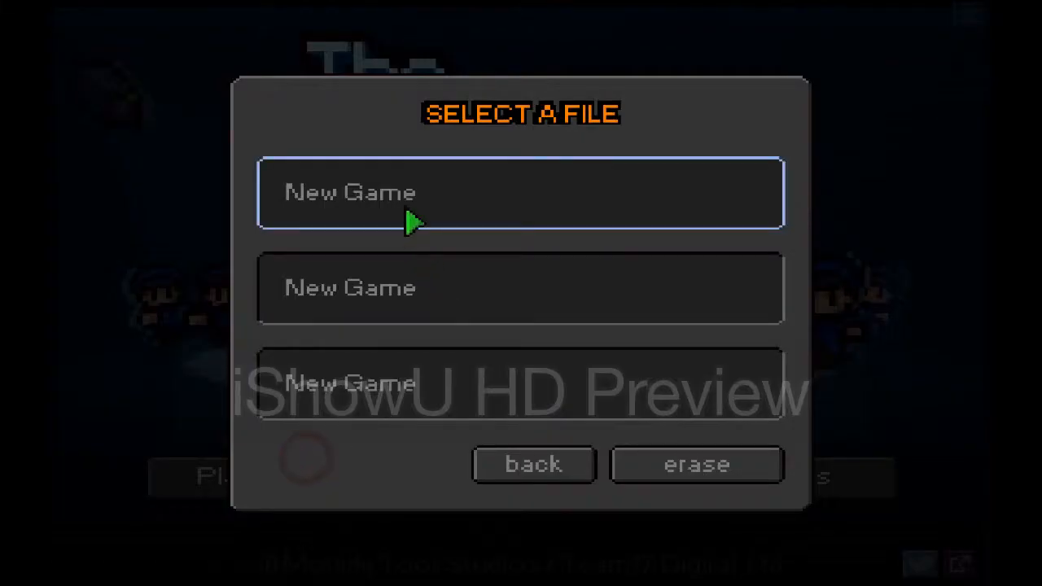
left_click(521, 193)
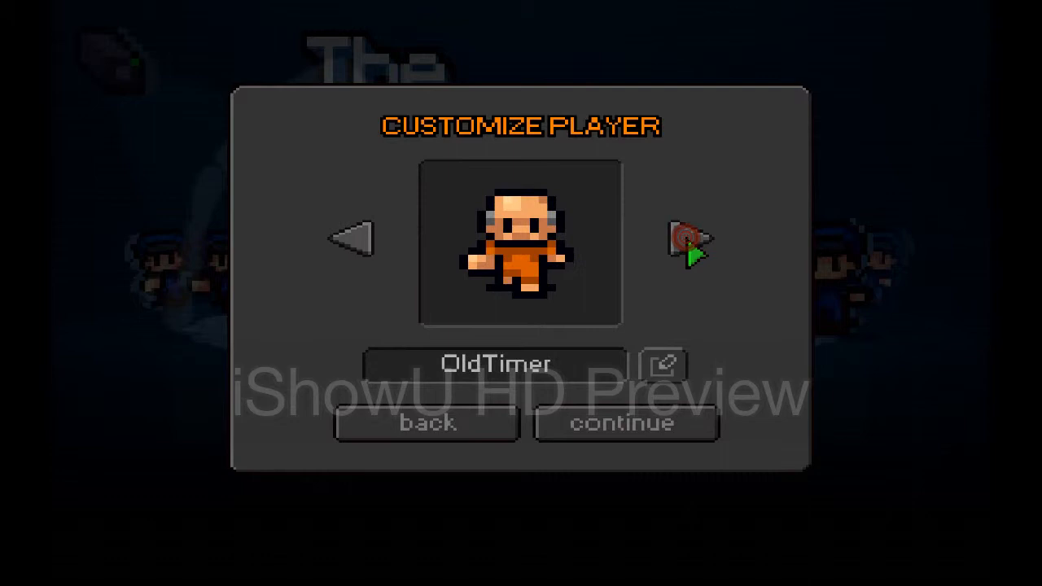
left_click(690, 239)
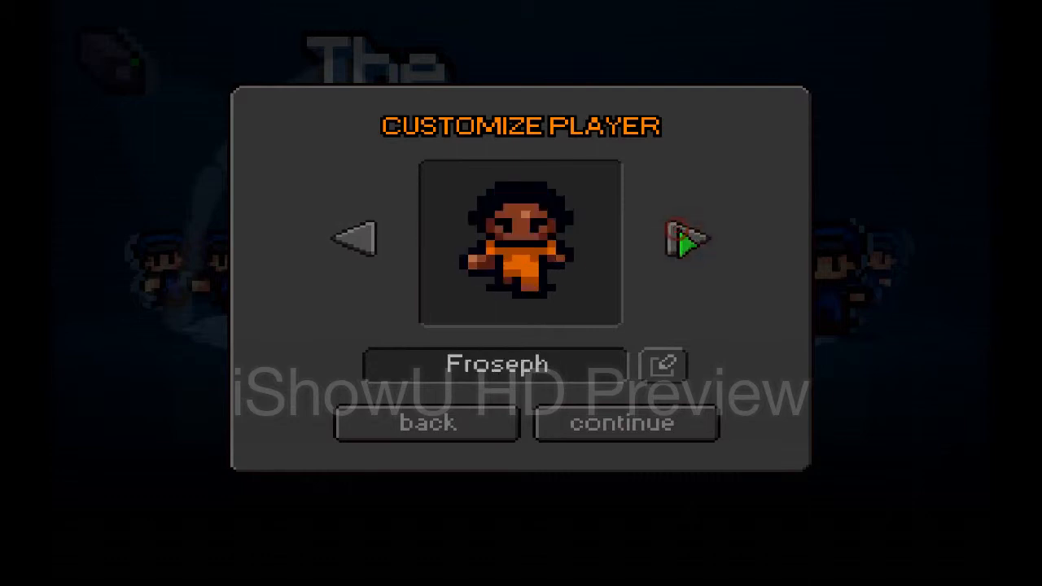
left_click(352, 242)
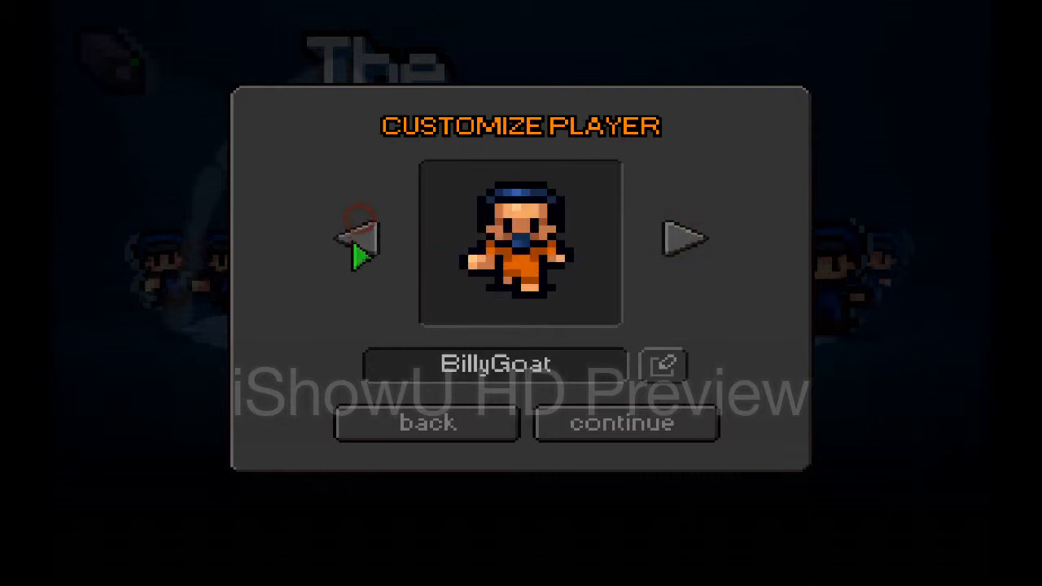
left_click(688, 237)
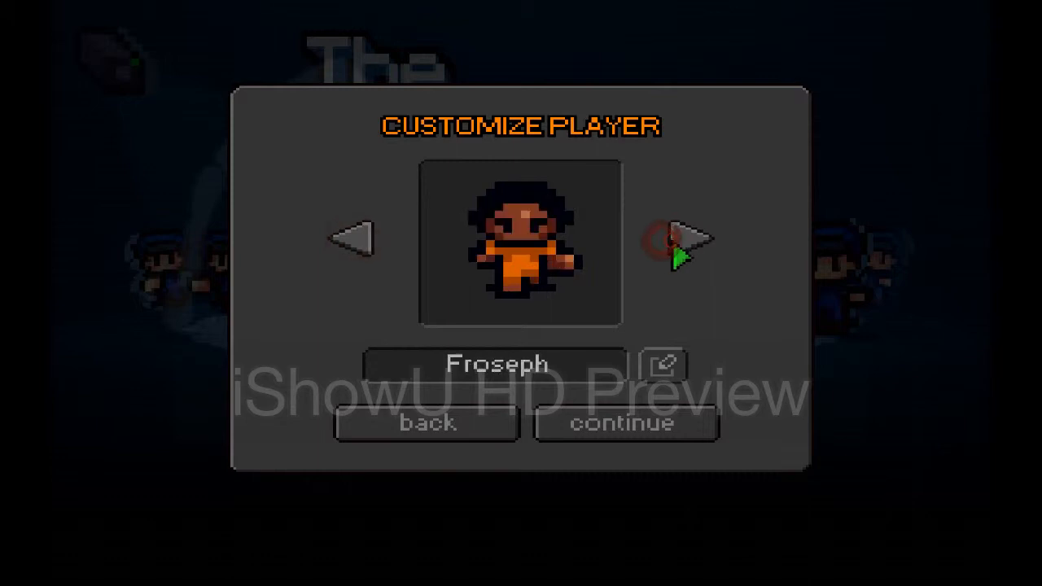
left_click(351, 241)
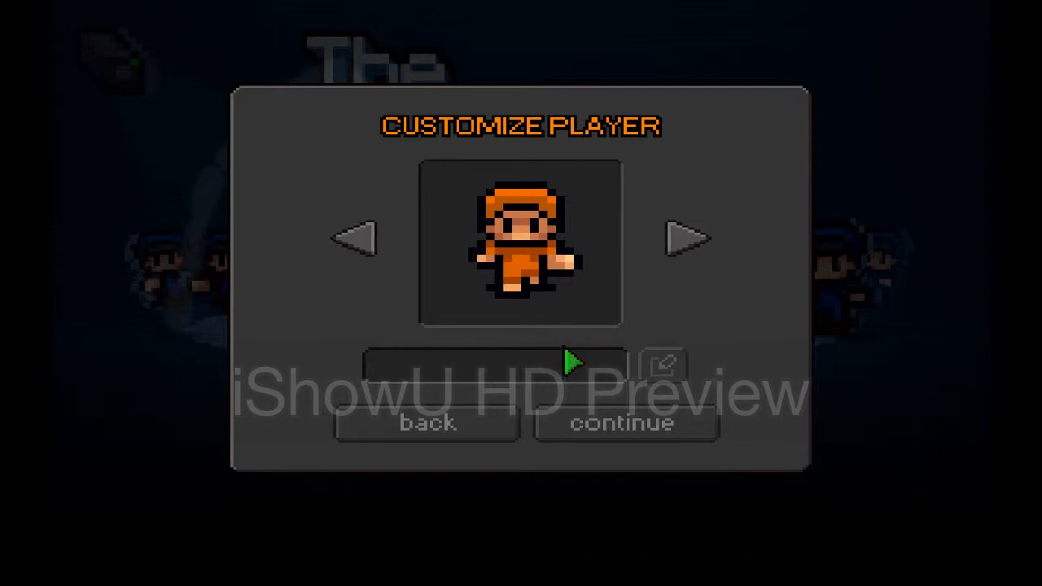
type("bob")
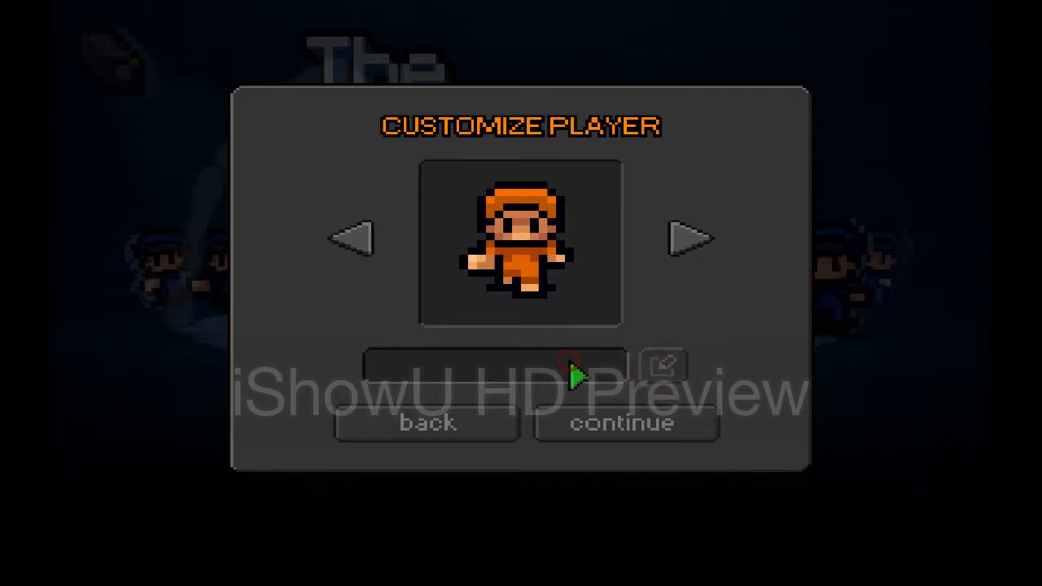
left_click(625, 423)
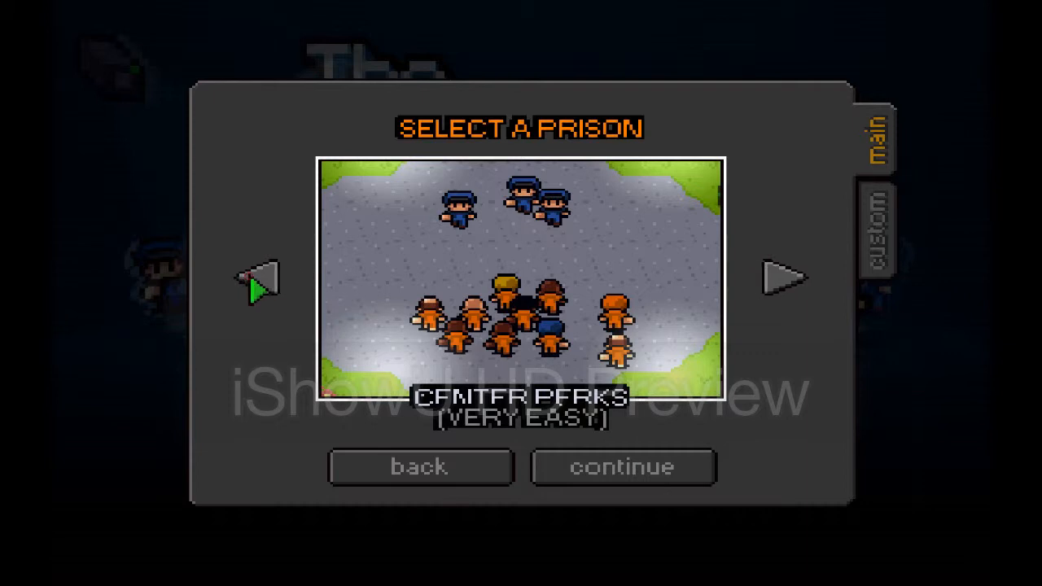
Step: Browse the built-in and custom prisons, then start the game in Center Perks
left_click(783, 282)
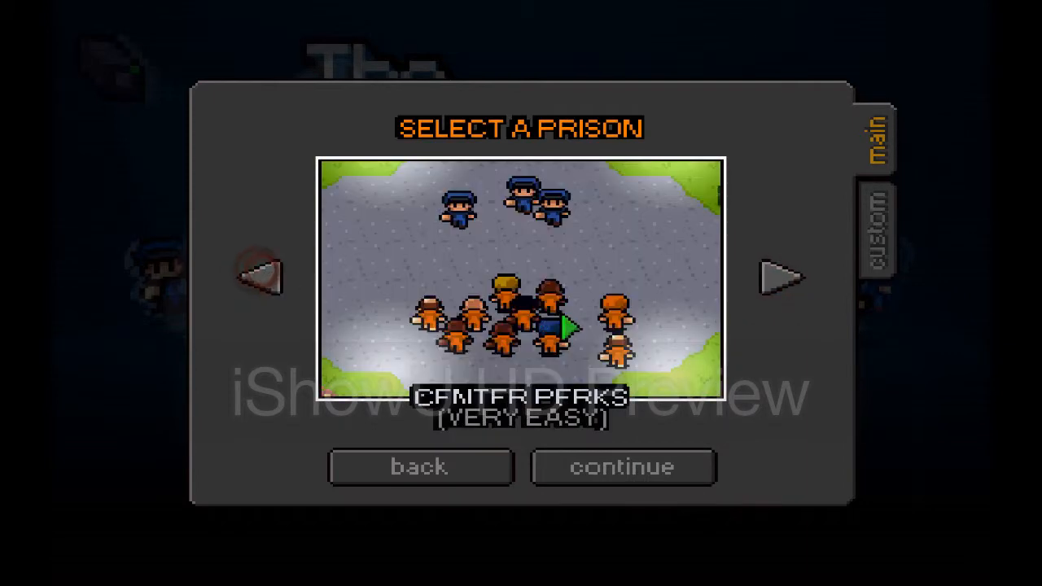
left_click(880, 231)
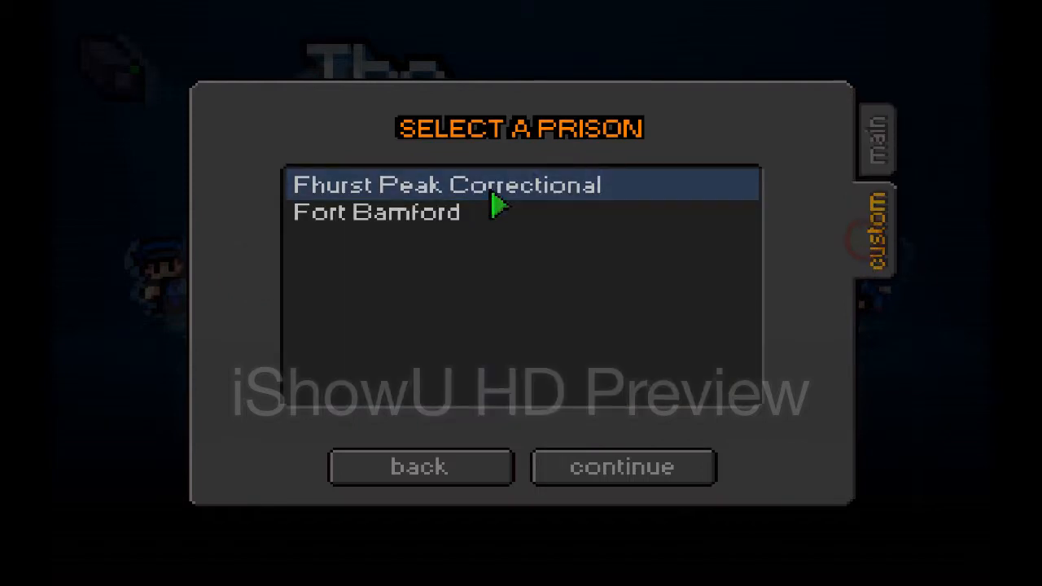
mouse_move(876, 203)
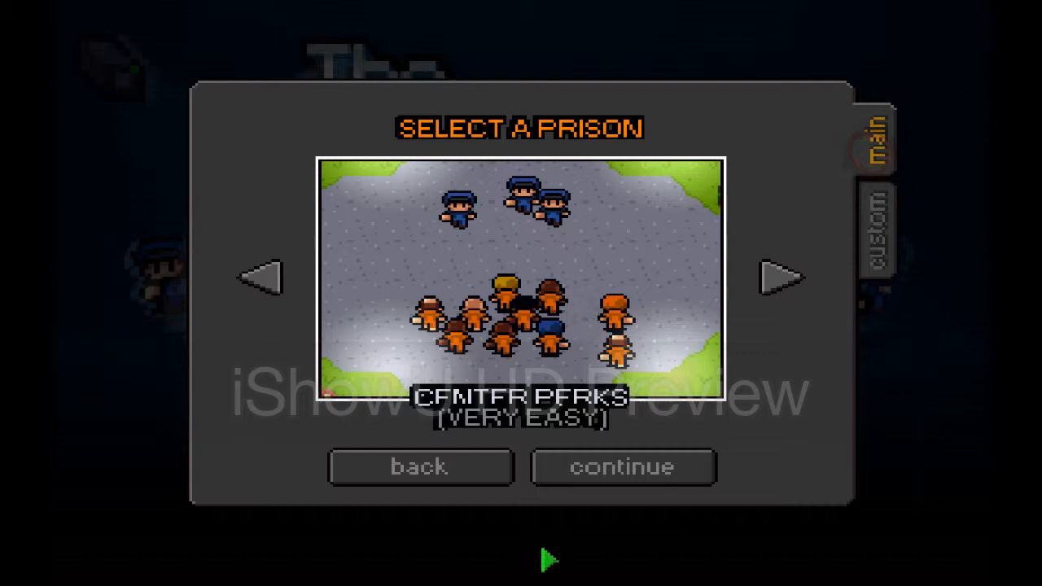
left_click(623, 467)
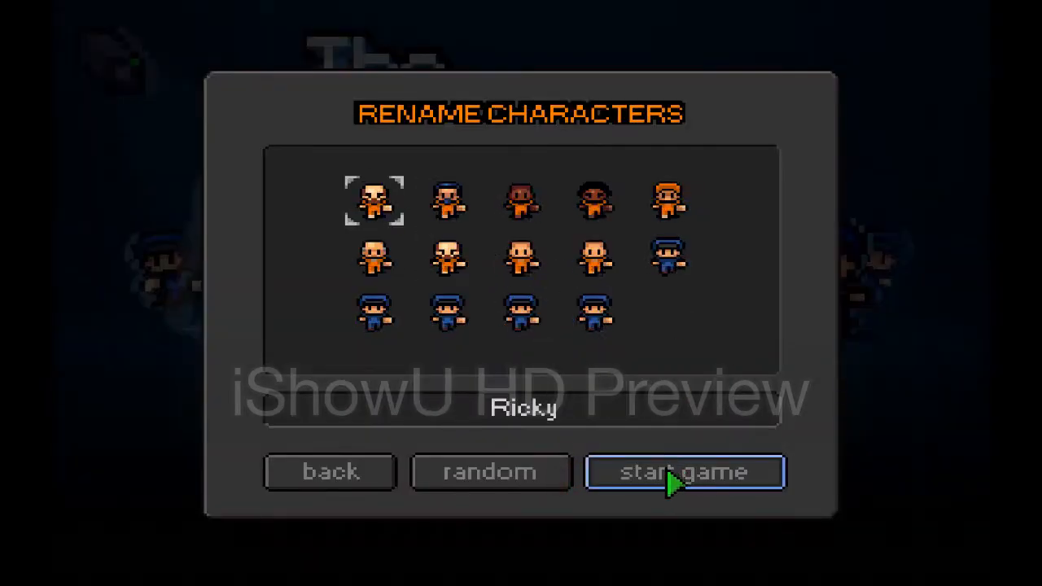
left_click(685, 472)
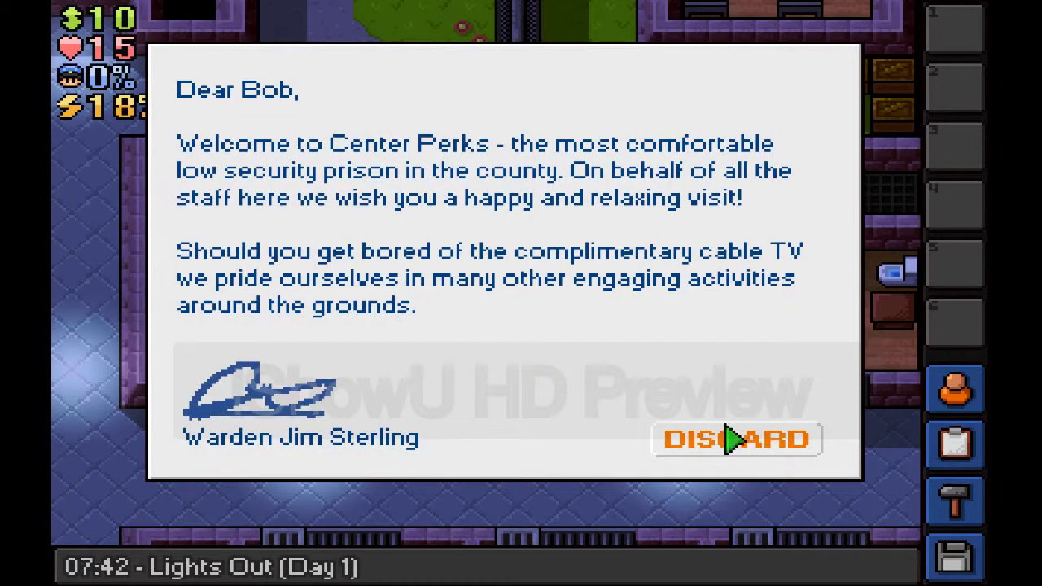
Step: Discard the warden's welcome letter to reach Day 1 Morning Rollcall
left_click(736, 439)
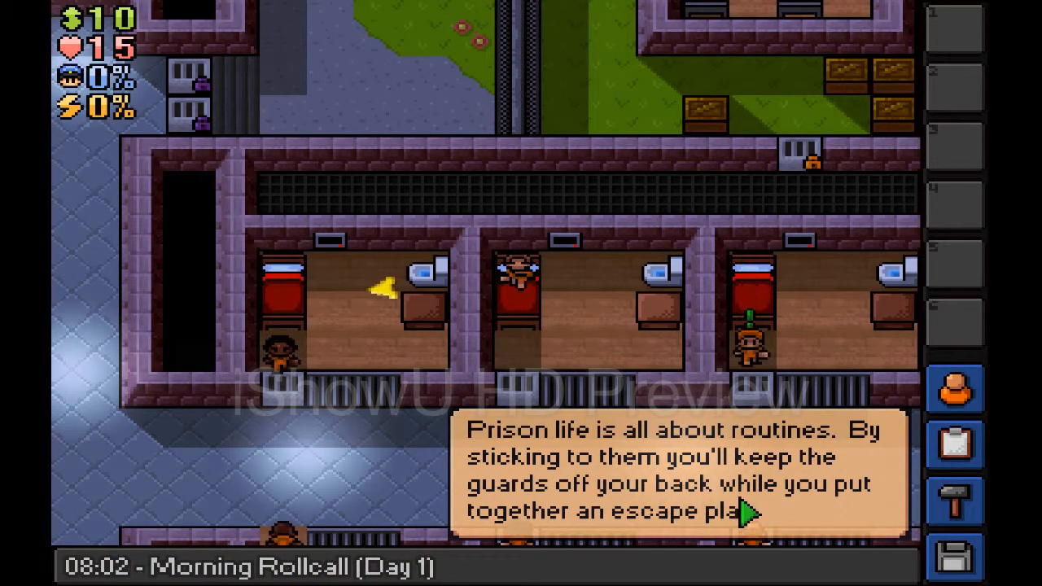
Step: Dismiss the prison routines tip and play on to the 10:39 Free Period
left_click(751, 512)
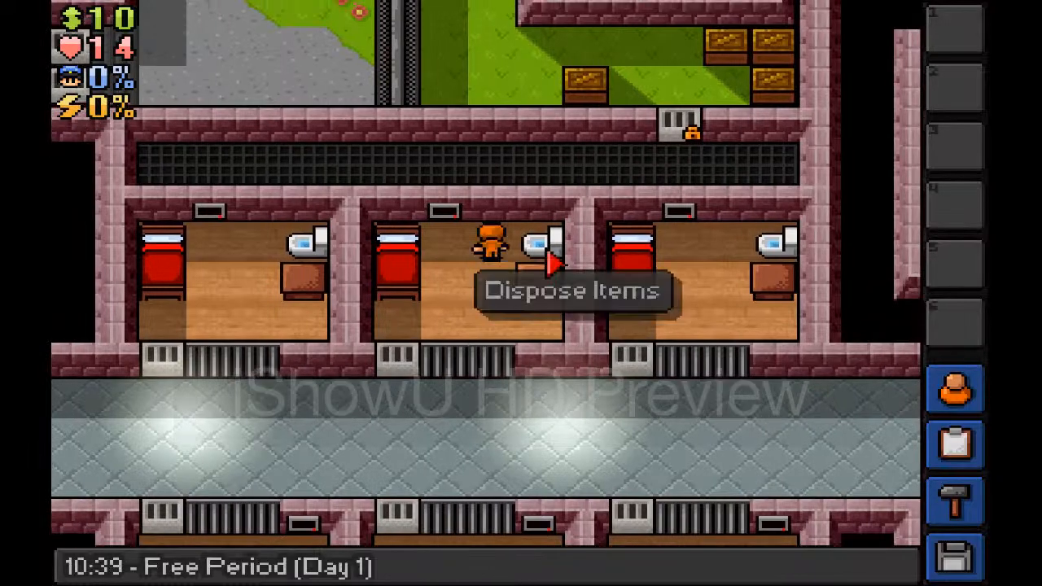
Step: Walk Bob out onto the grass prison yard, then pause the game
left_click(533, 260)
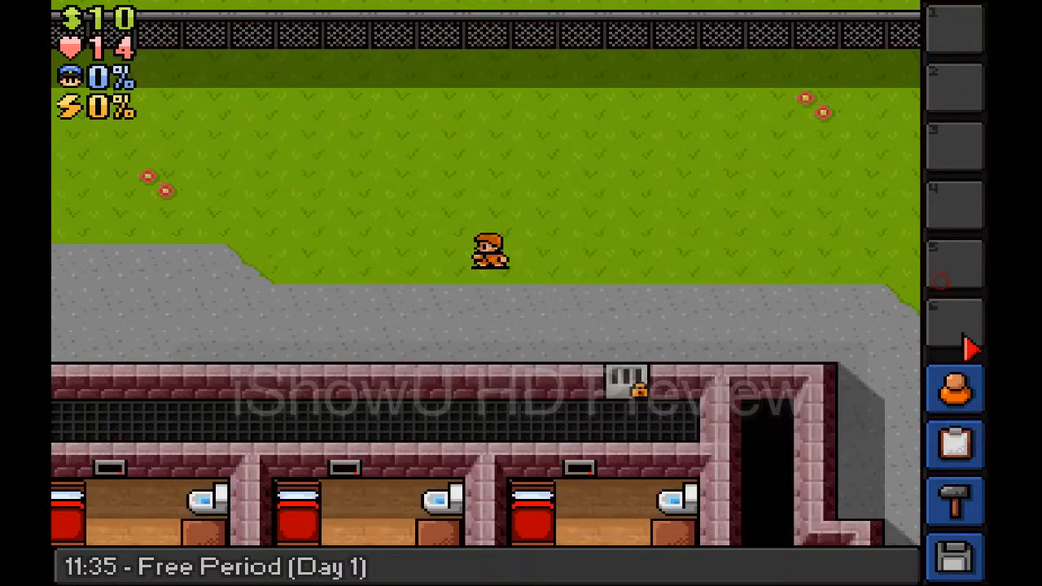
left_click(958, 500)
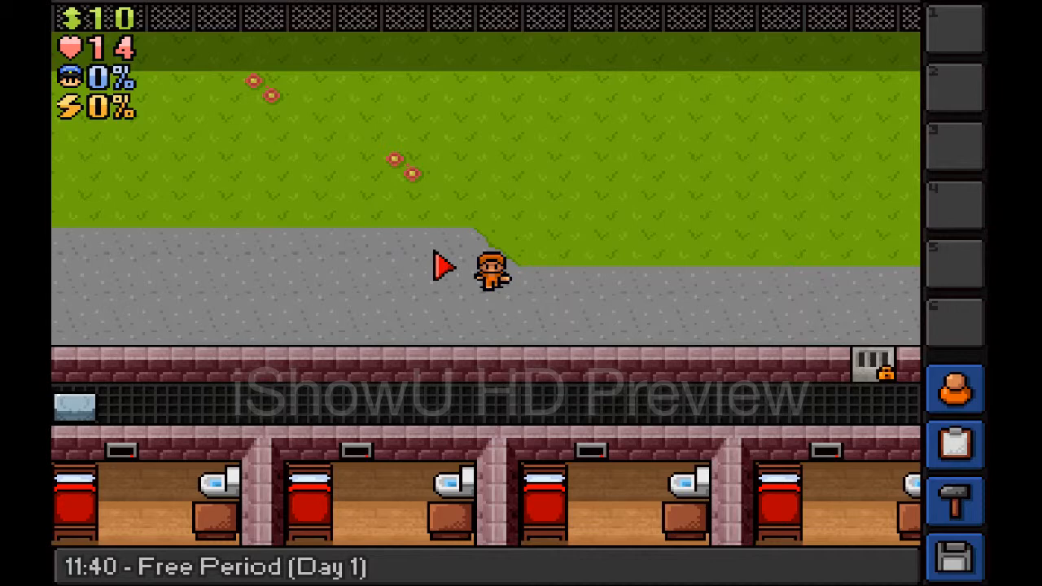
key("Escape")
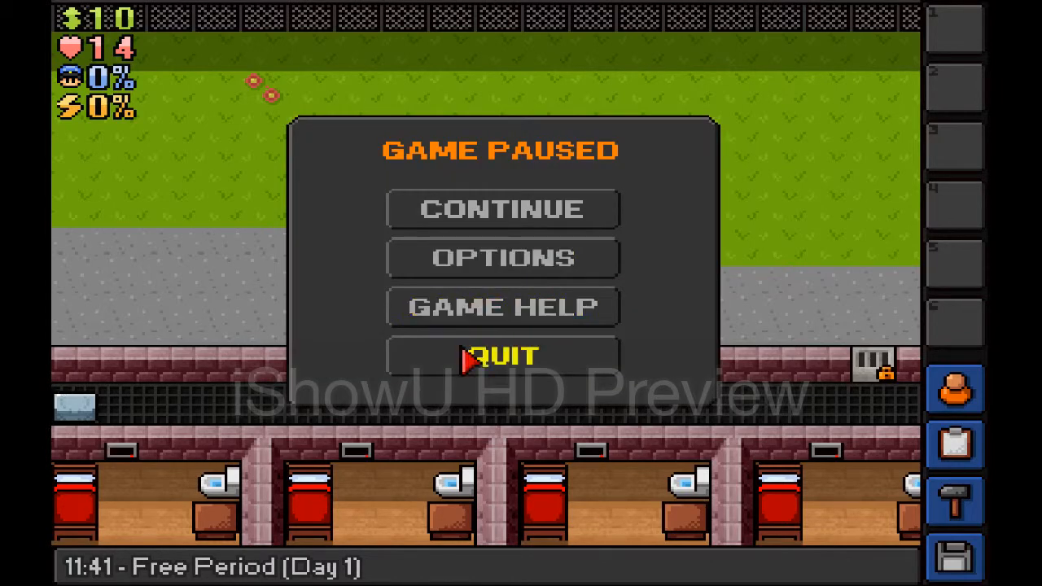
Step: Quit to the title screen and close The Escapists window
left_click(503, 357)
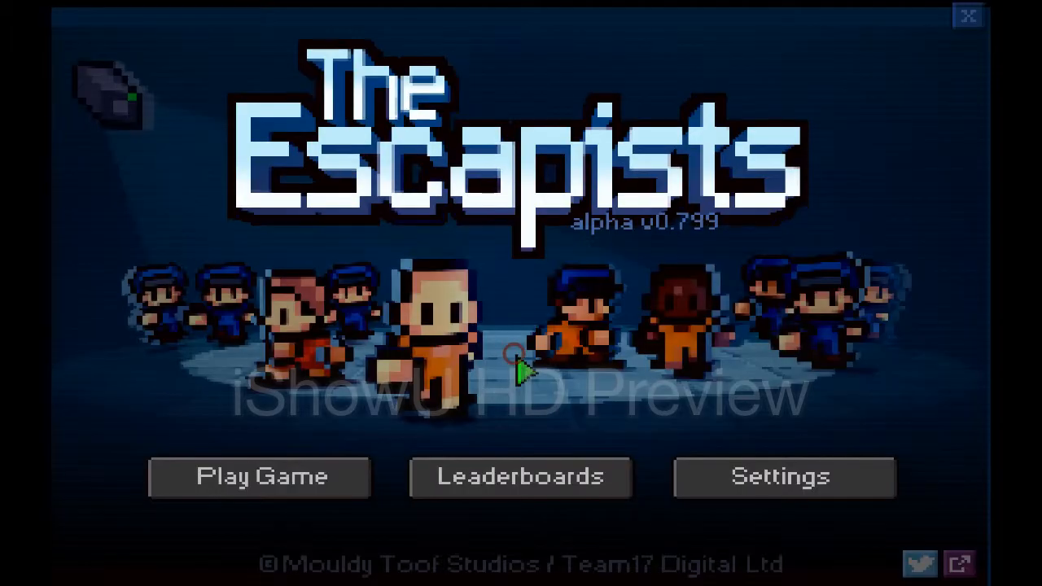
left_click(965, 15)
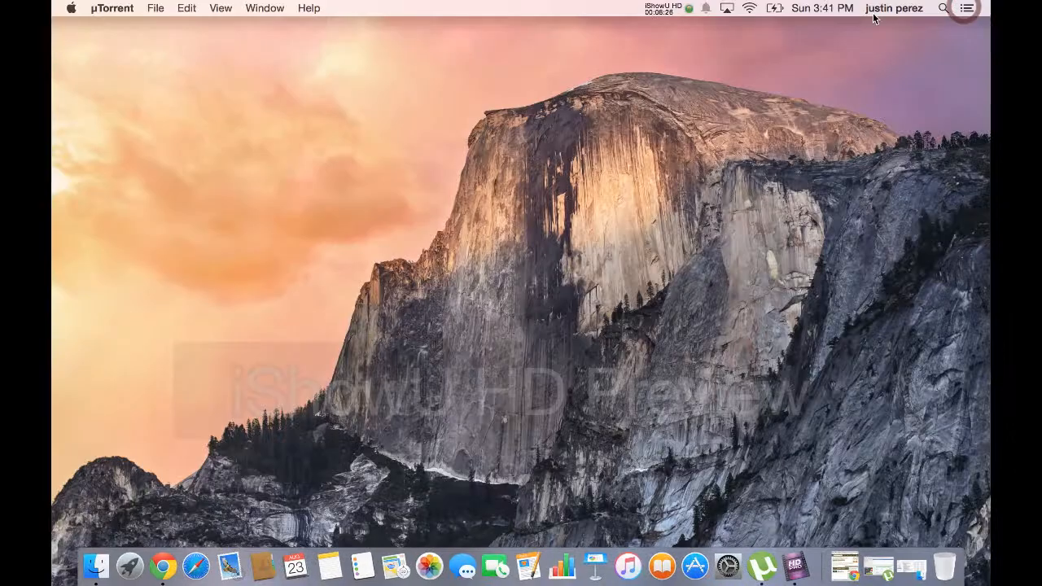
left_click(667, 10)
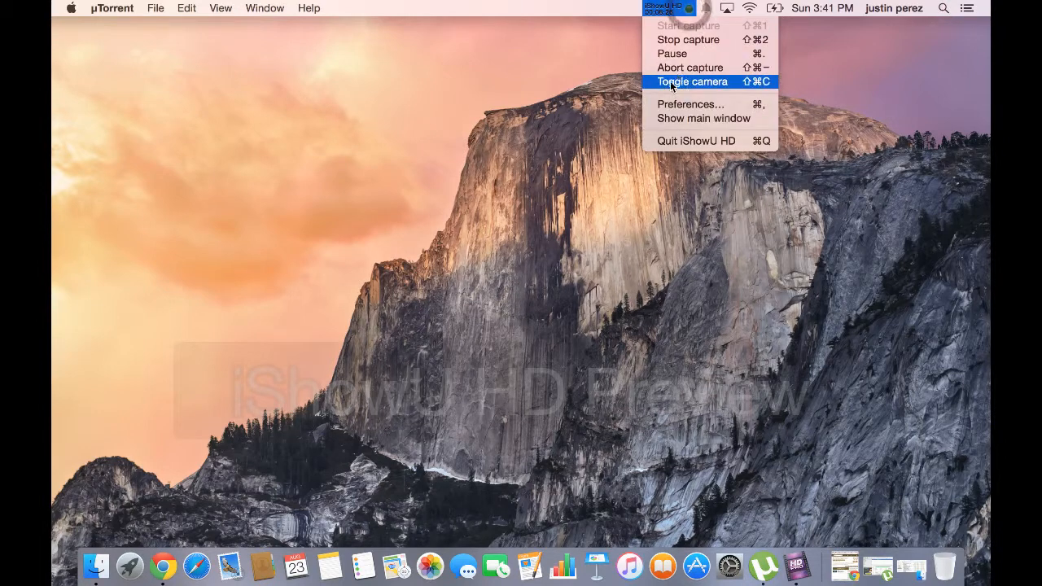
mouse_move(694, 40)
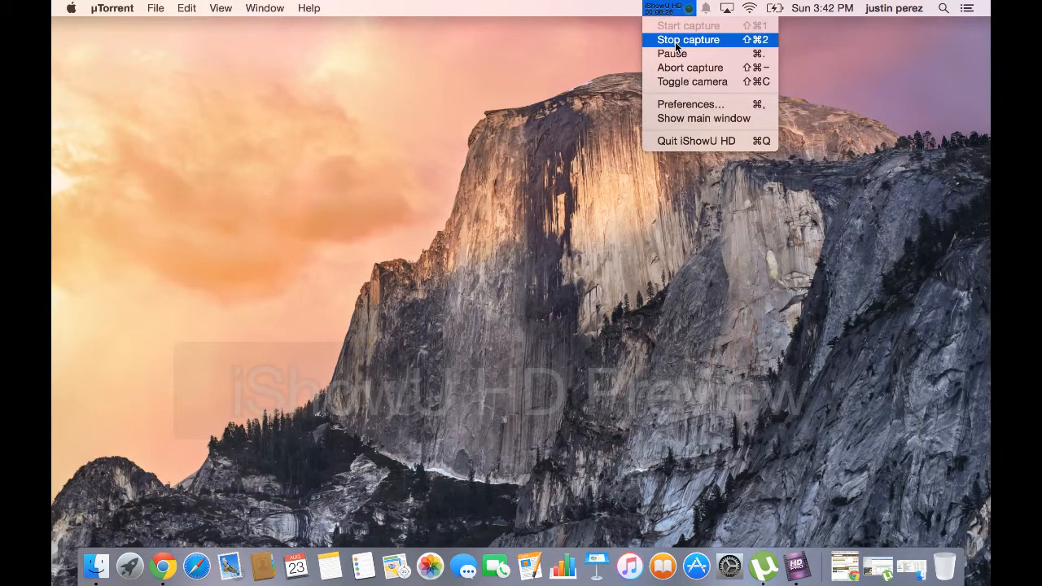